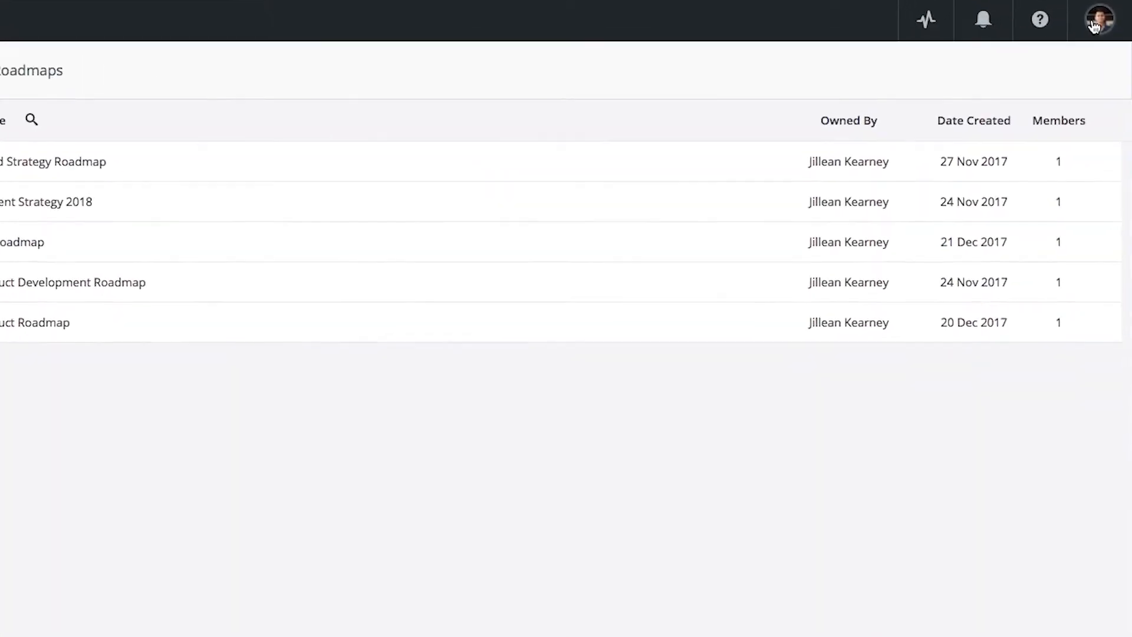
# From the avatar menu, go to Account Settings integrations and start adding an integration.
pyautogui.click(1099, 19)
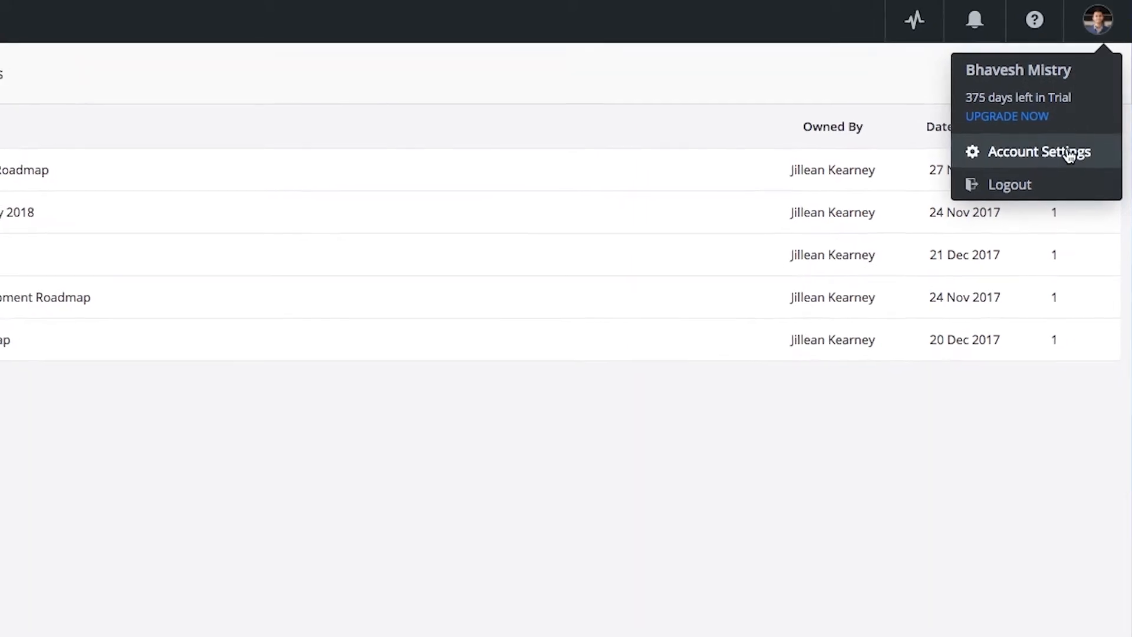
pyautogui.click(1039, 152)
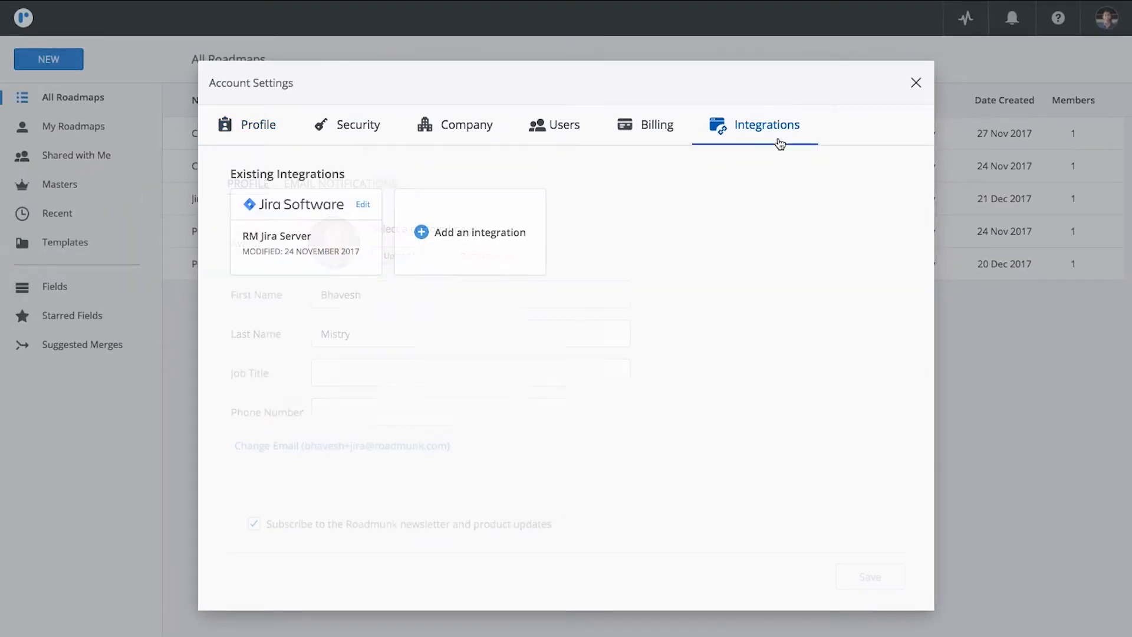
pyautogui.click(470, 232)
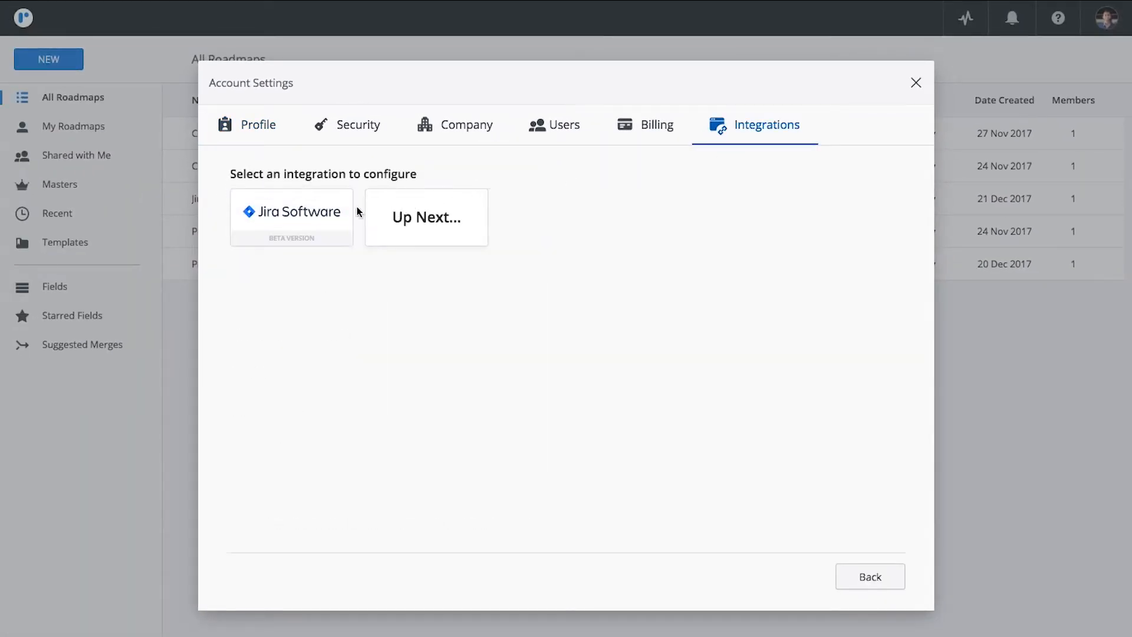
pyautogui.click(291, 217)
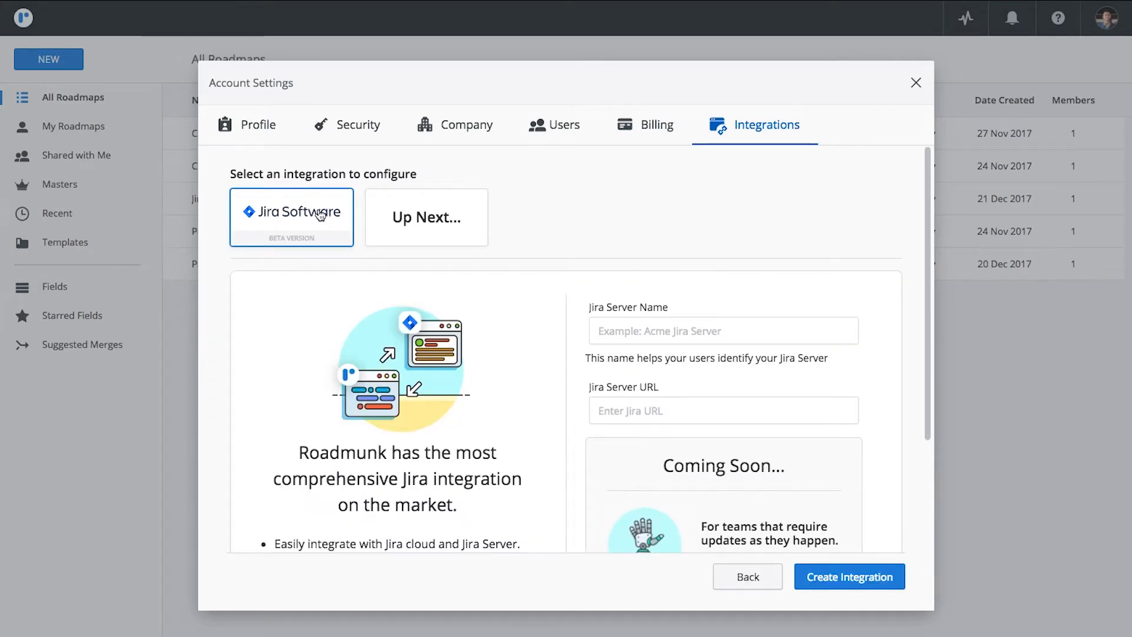
pyautogui.click(722, 331)
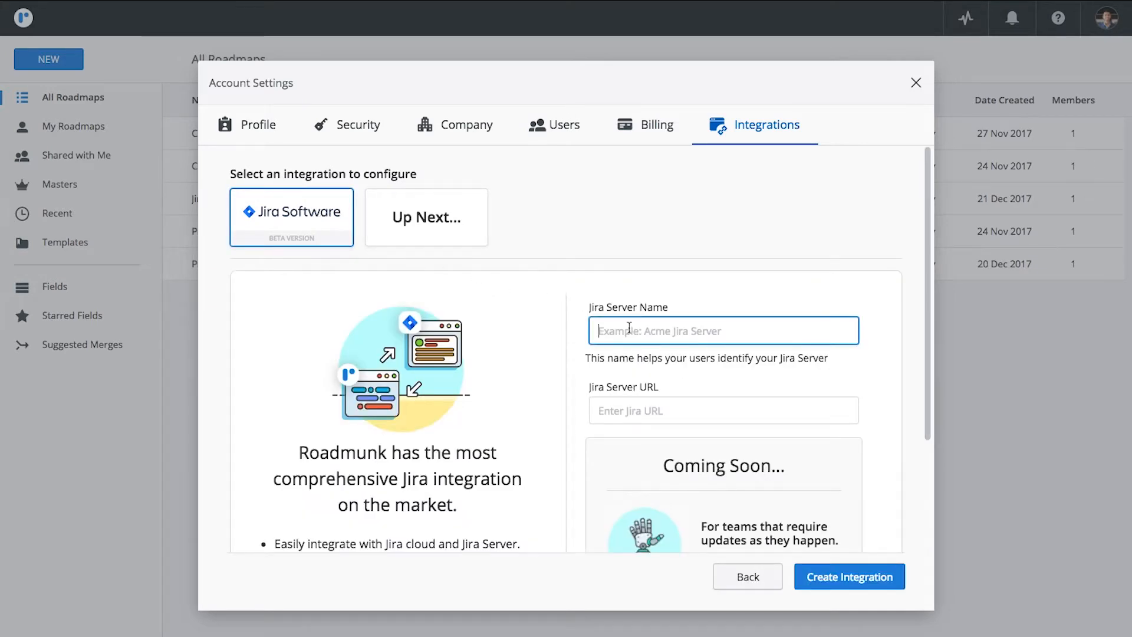
pyautogui.write('RM Jira')
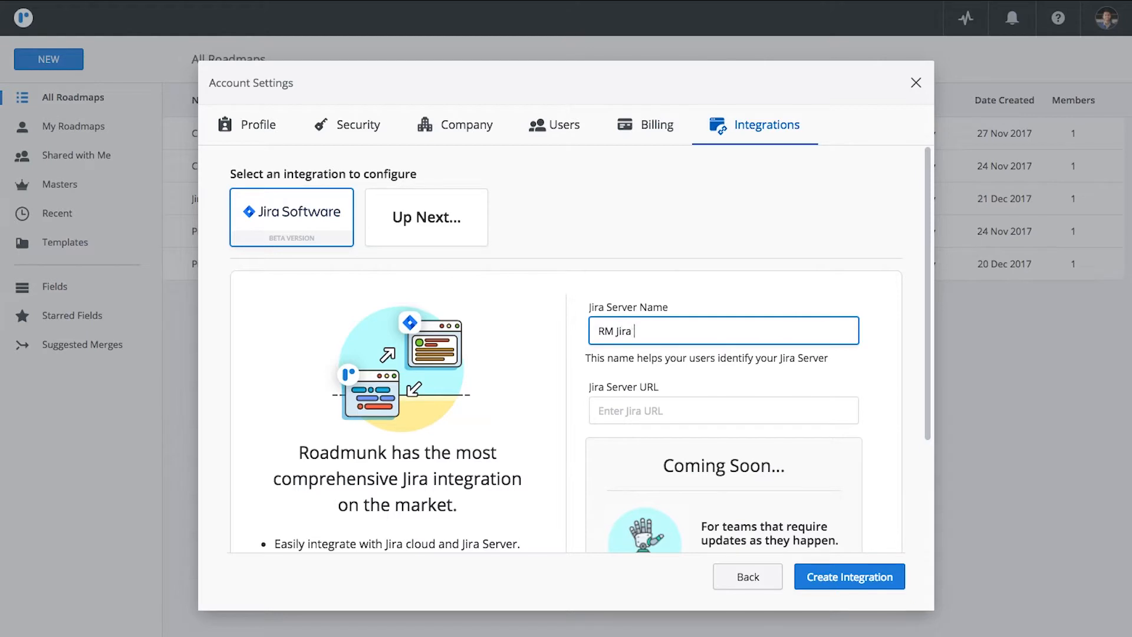
pyautogui.write('Server')
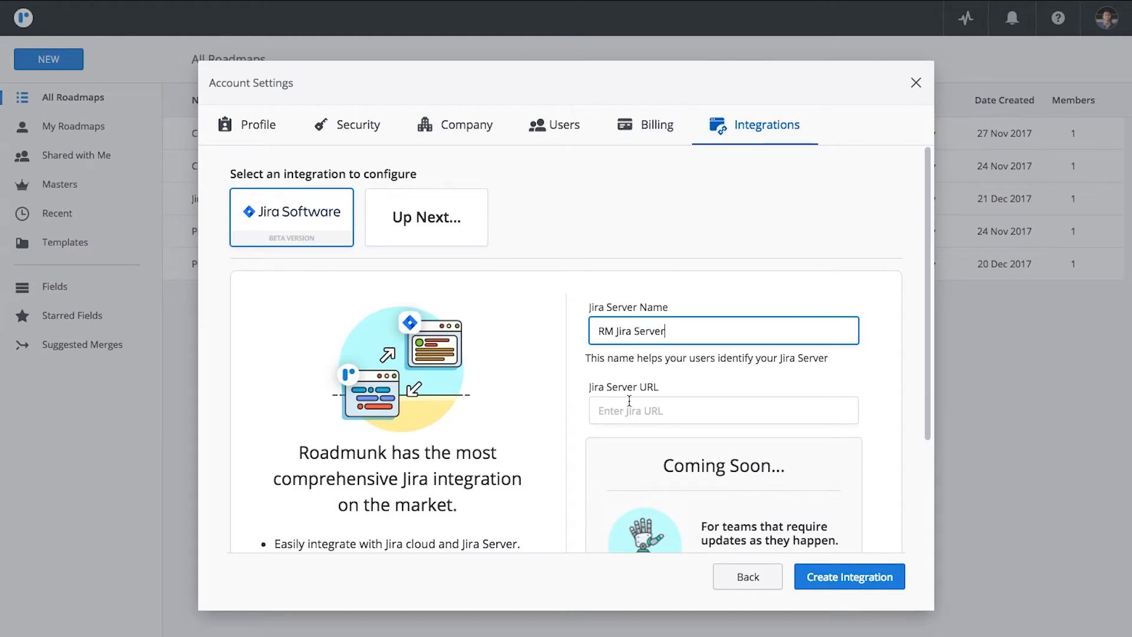
pyautogui.write('https://roadmunk.atlassian.net')
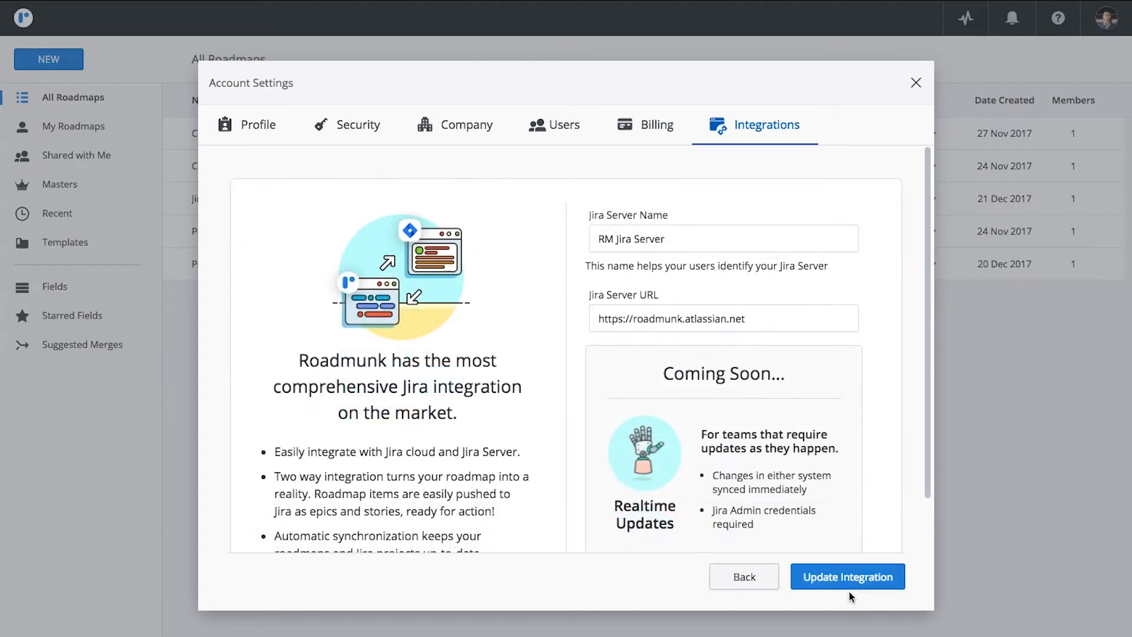
pyautogui.click(847, 576)
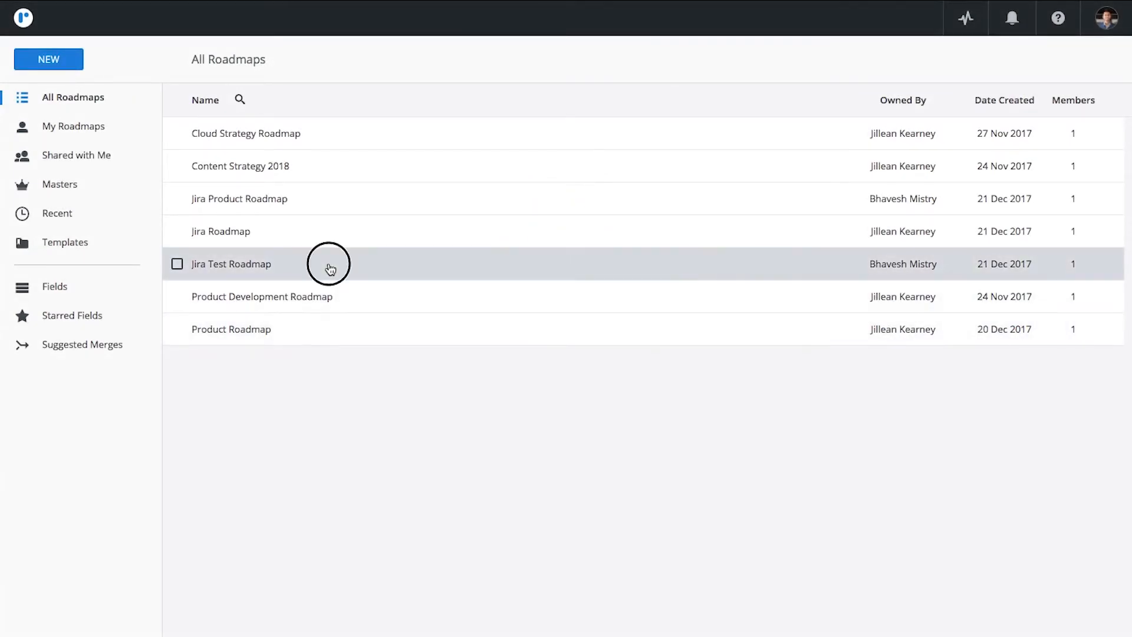
# Open Jira Test Roadmap and choose Setup Jira Integration from the Integrate menu.
pyautogui.click(231, 264)
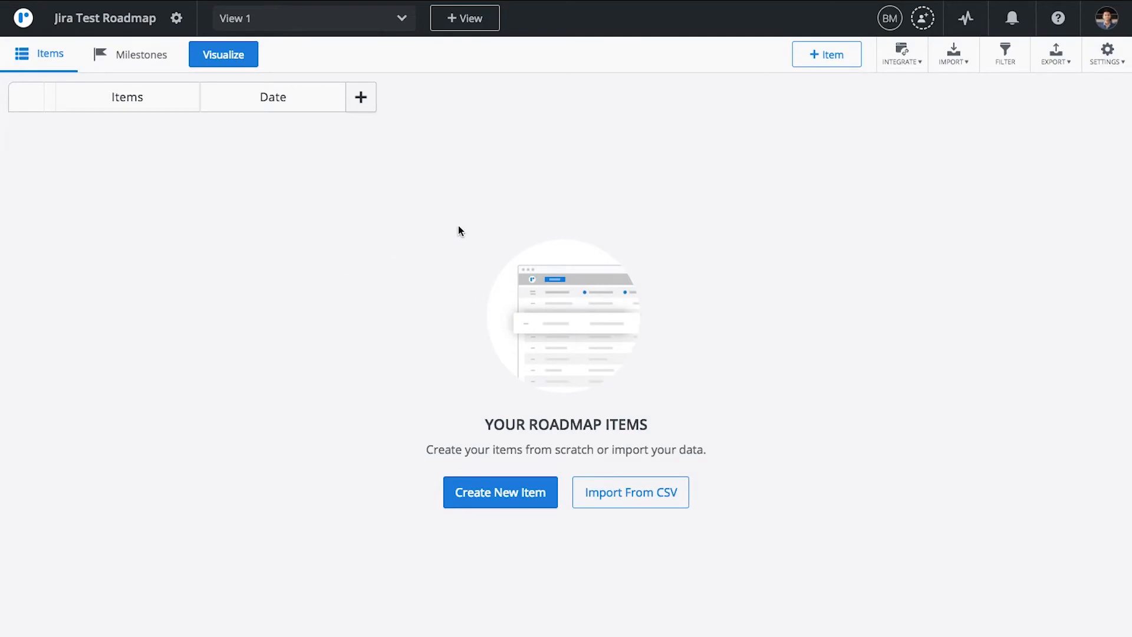
pyautogui.click(900, 54)
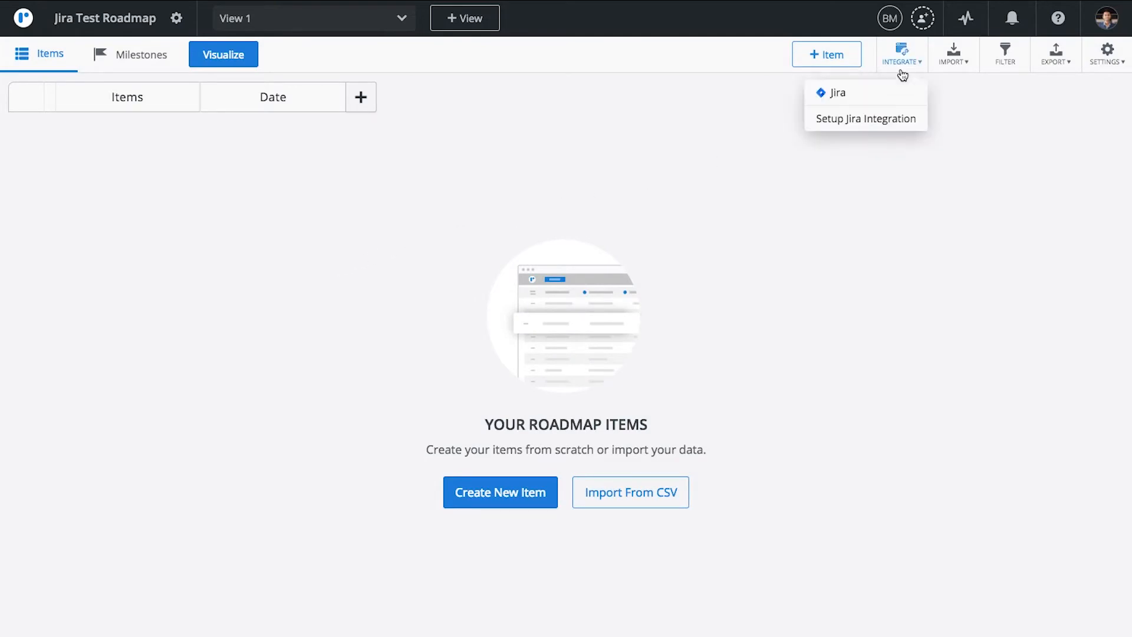
pyautogui.click(866, 119)
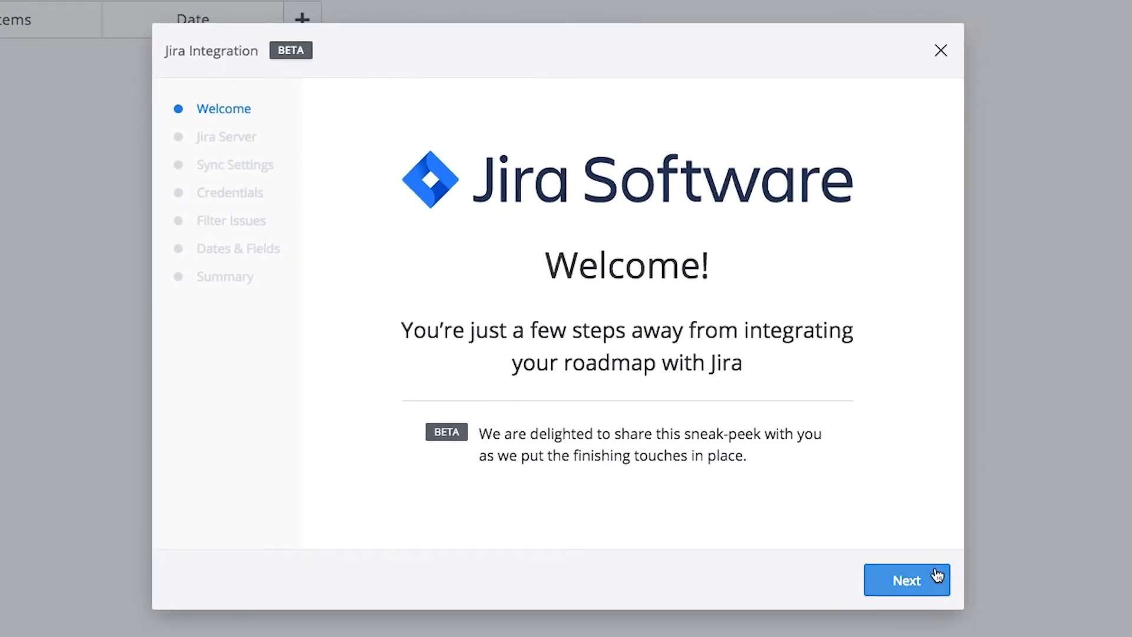
# Select the RM Jira Server card in the wizard and advance to Sync Settings.
pyautogui.click(906, 580)
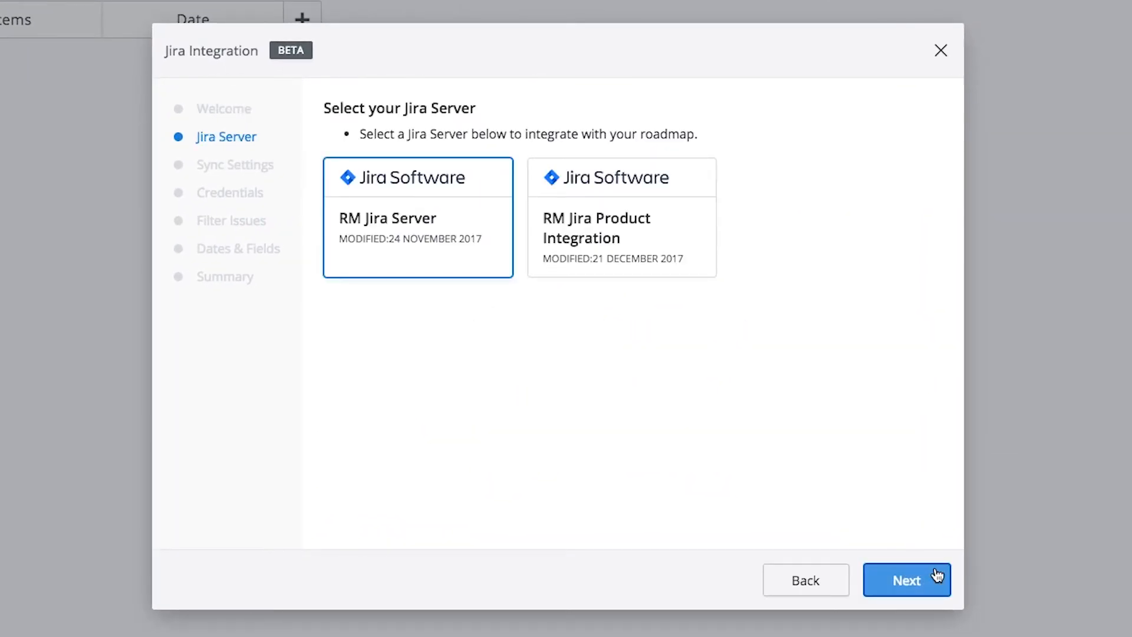
pyautogui.moveTo(528, 277)
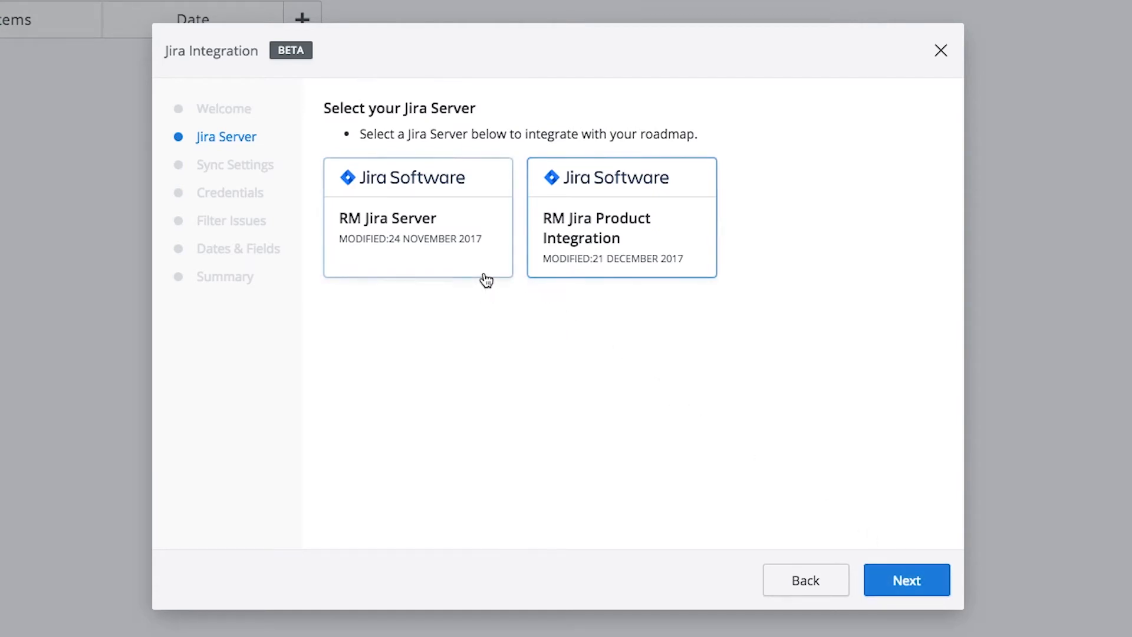
pyautogui.click(418, 217)
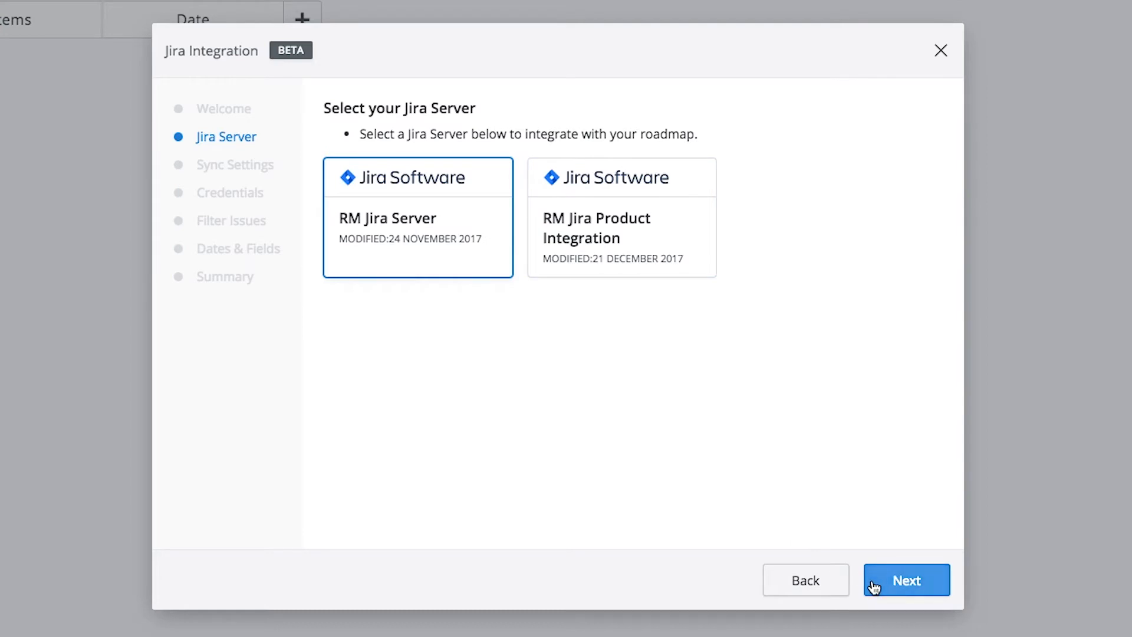
pyautogui.click(906, 580)
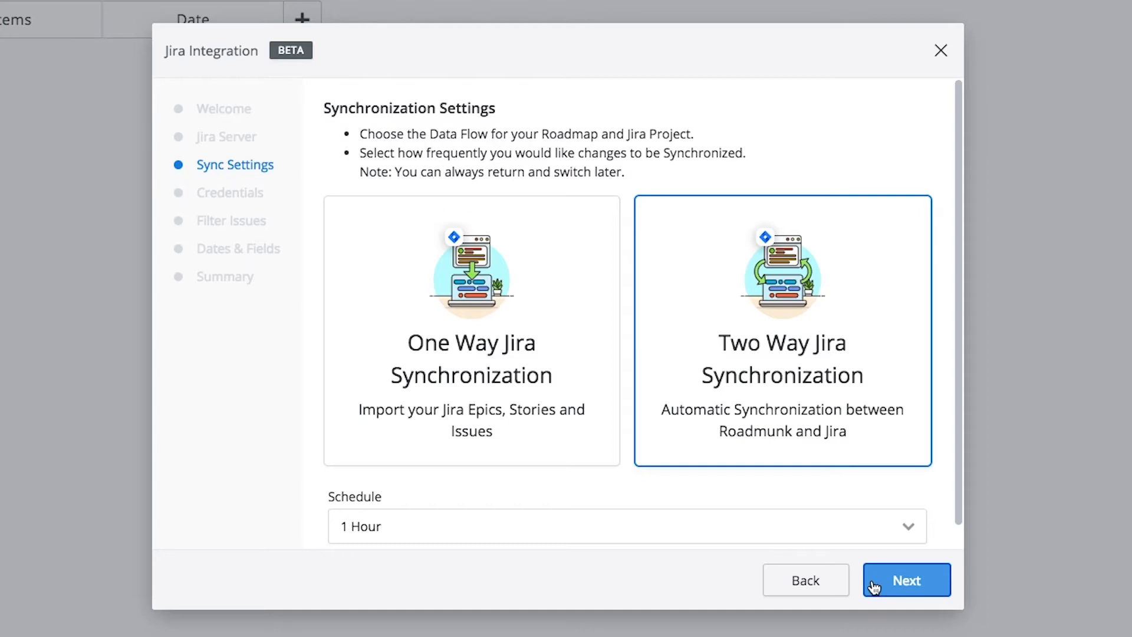
pyautogui.moveTo(817, 451)
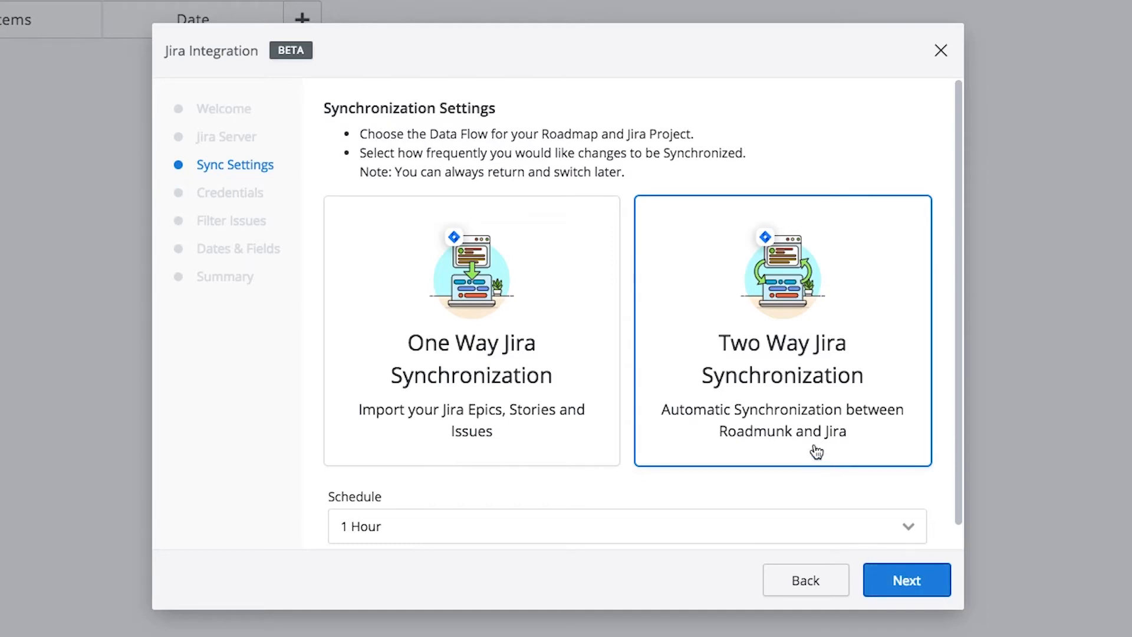
pyautogui.moveTo(476, 449)
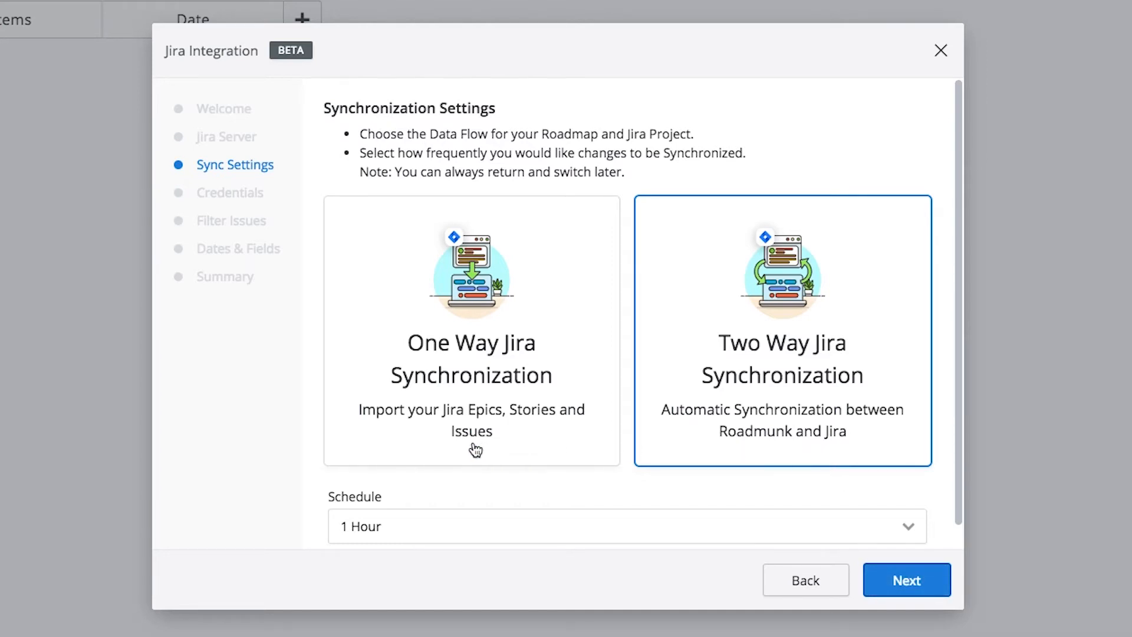
# Keep Two Way Jira Synchronization and set the sync schedule to 1 Hour.
pyautogui.click(471, 325)
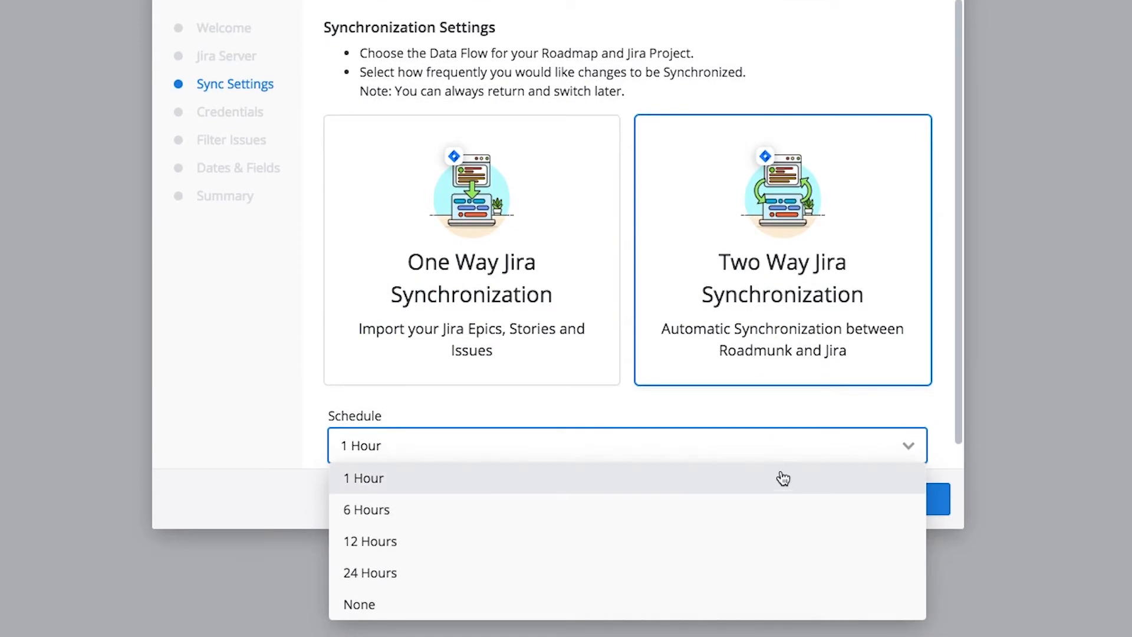
pyautogui.moveTo(776, 569)
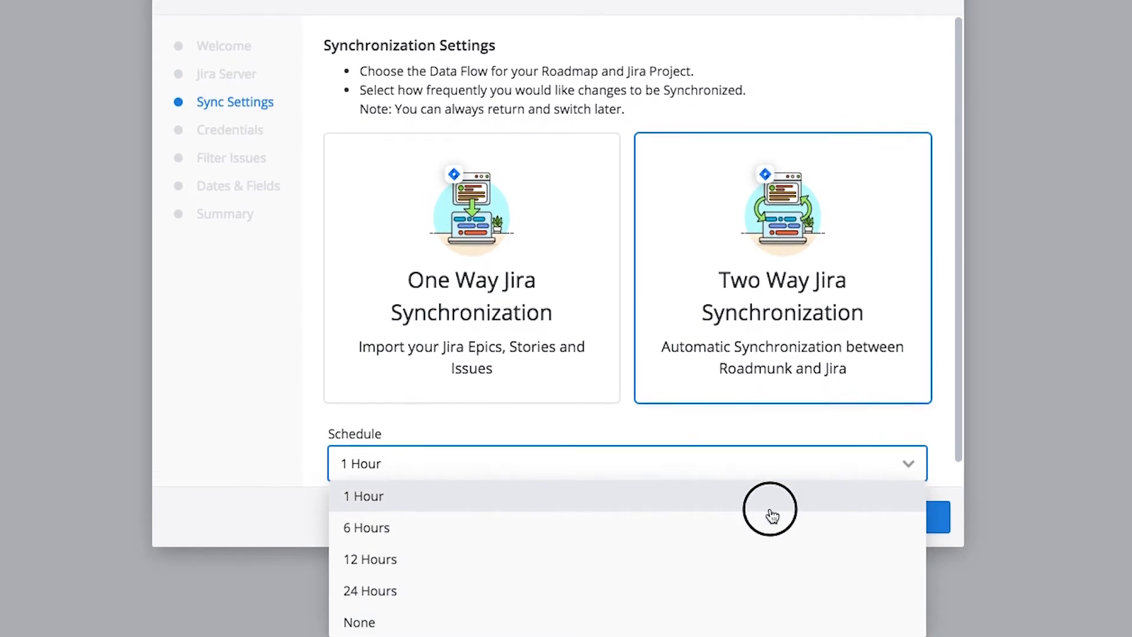
pyautogui.click(364, 496)
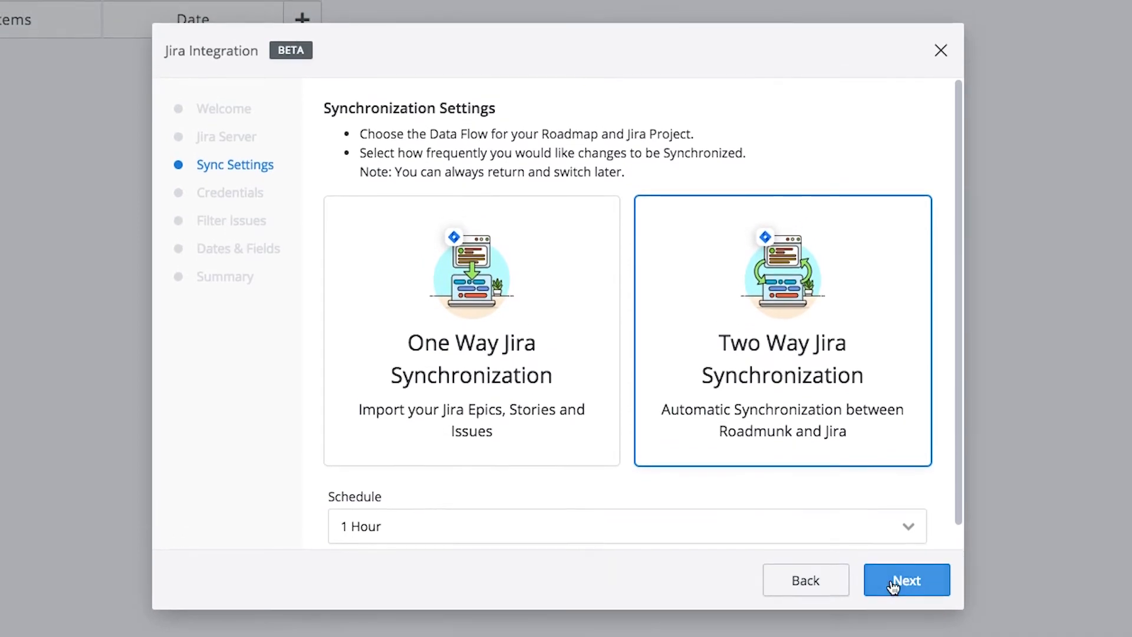
# Add Jira username and password credentials, then proceed to Filter Issues.
pyautogui.click(907, 580)
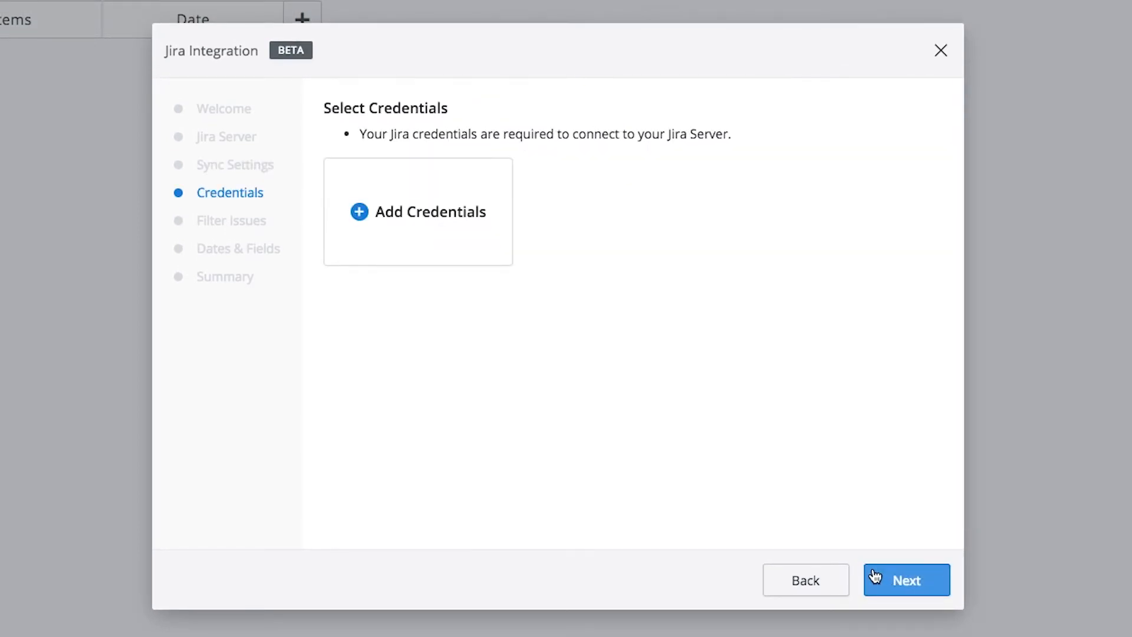
pyautogui.moveTo(483, 258)
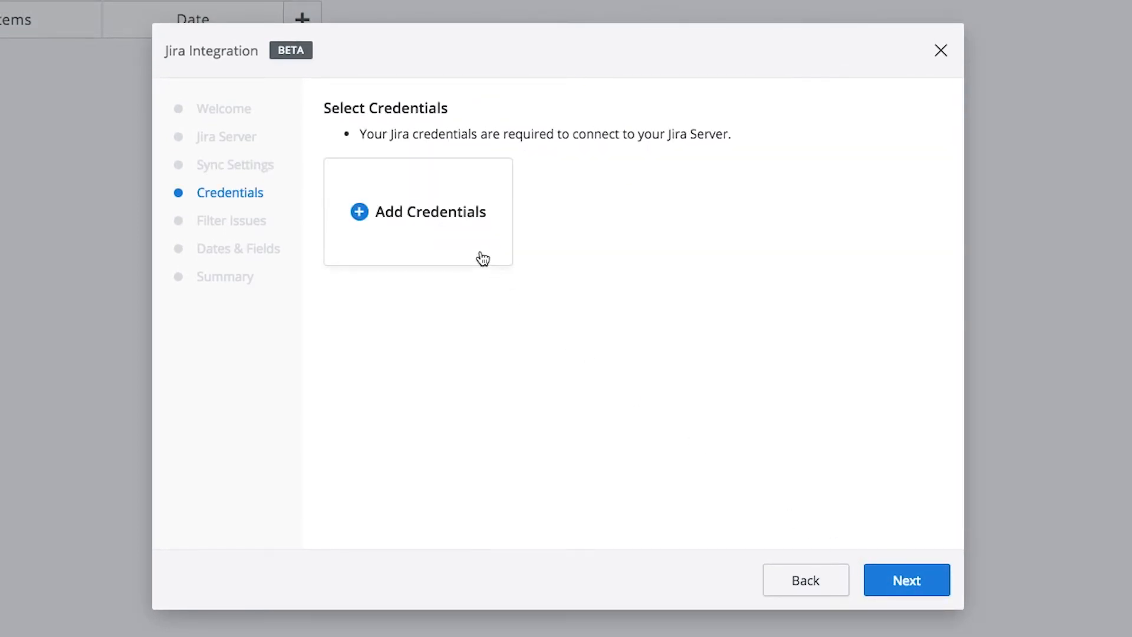
pyautogui.click(428, 212)
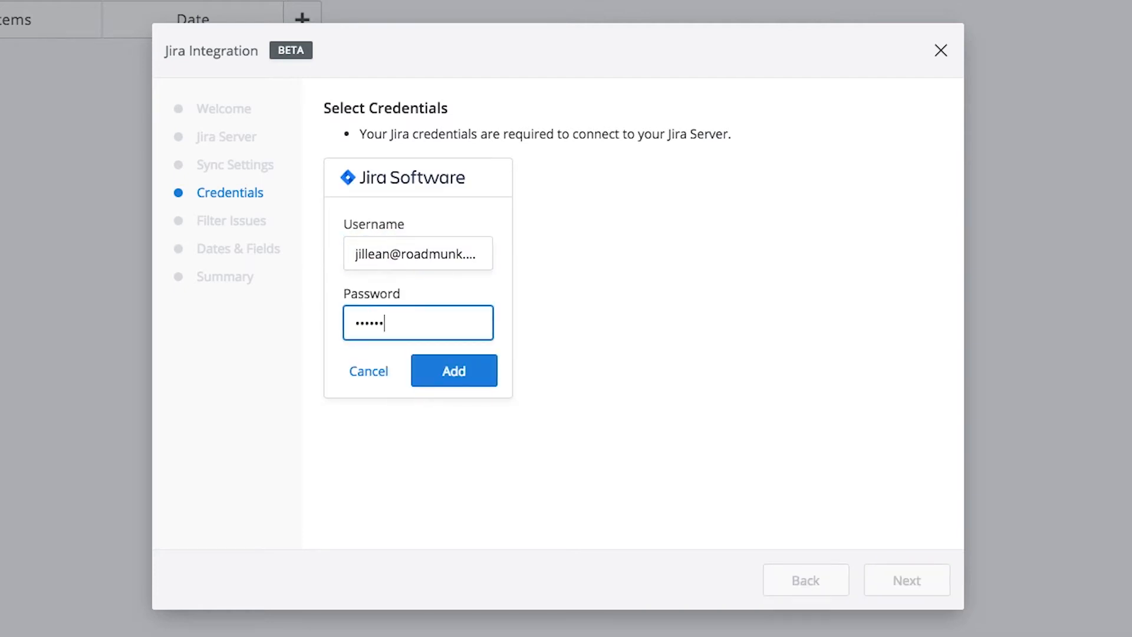
pyautogui.click(453, 371)
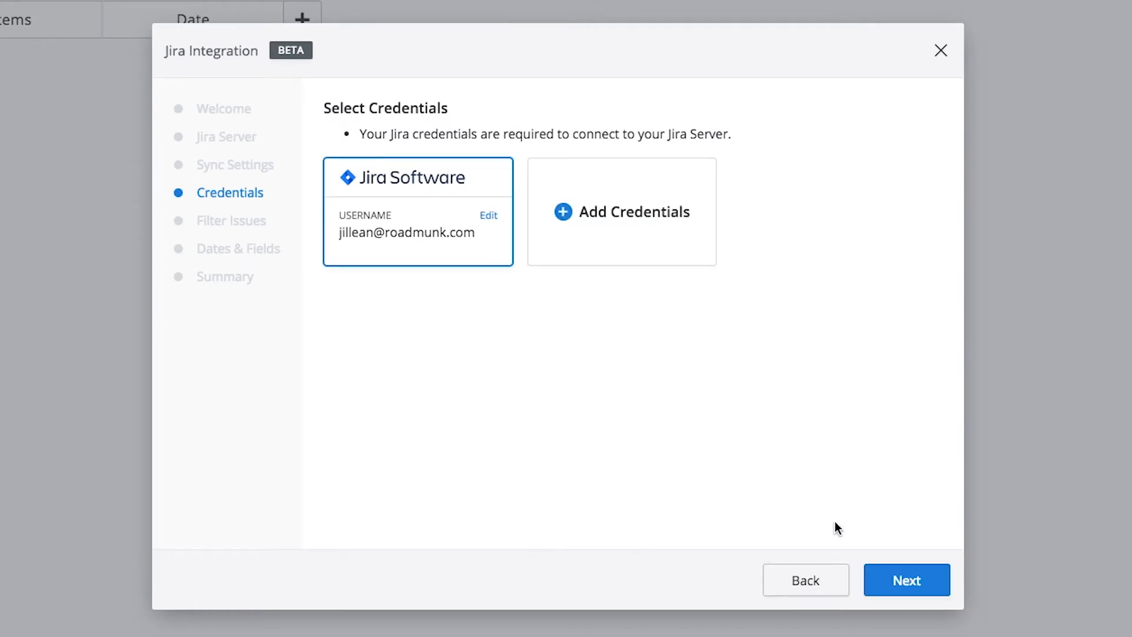
pyautogui.click(906, 580)
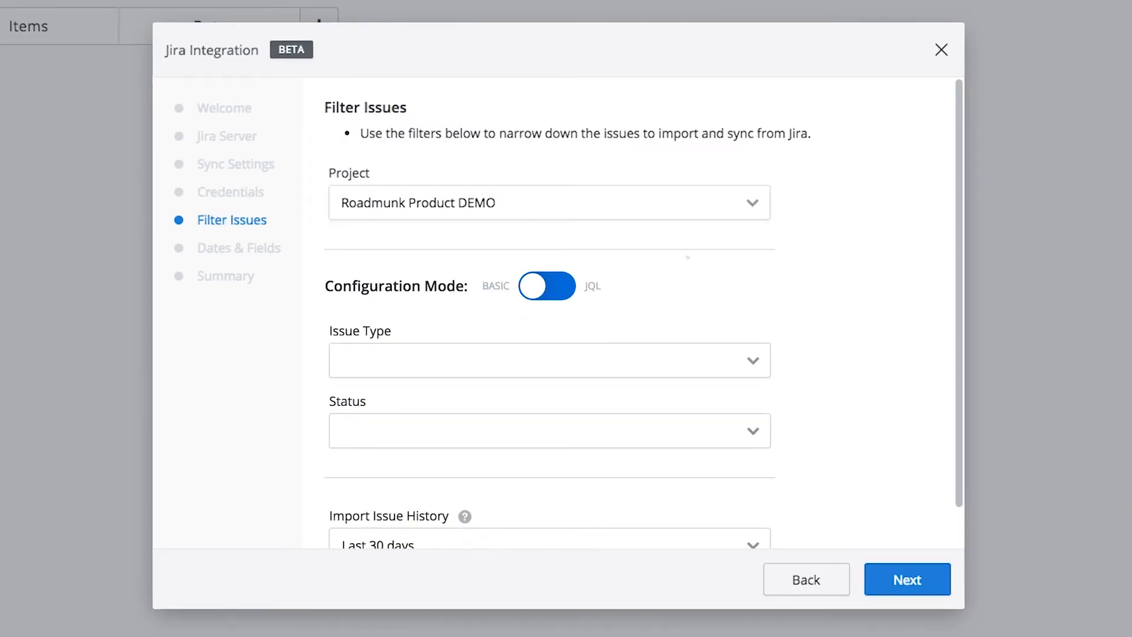
# Filter imported issue types to Task, Bug and Epic.
pyautogui.click(546, 286)
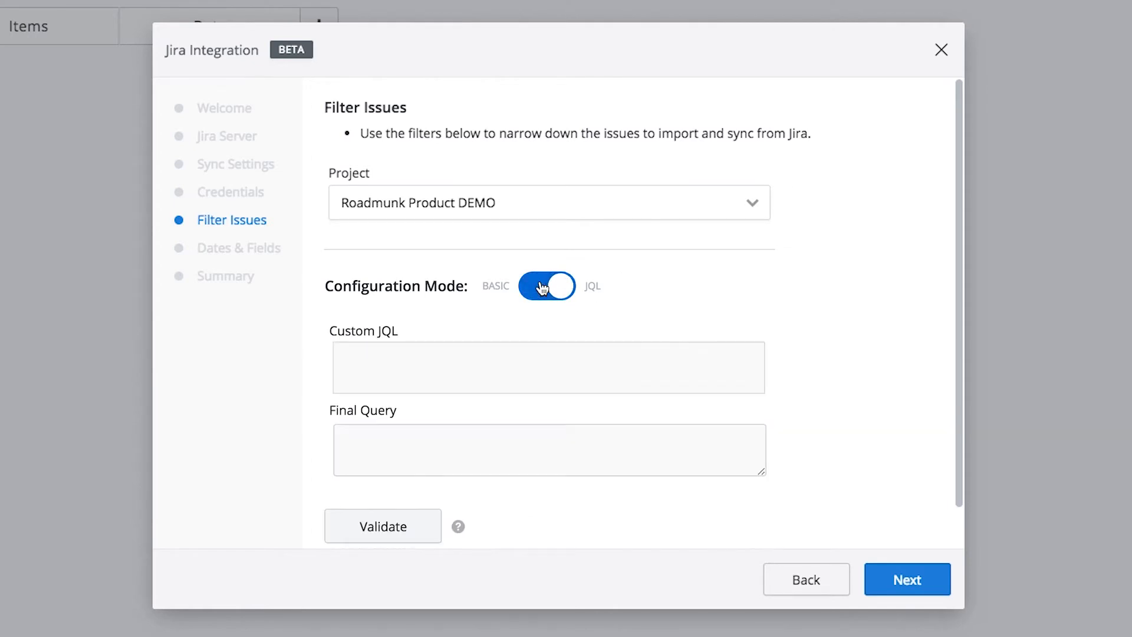
pyautogui.click(546, 285)
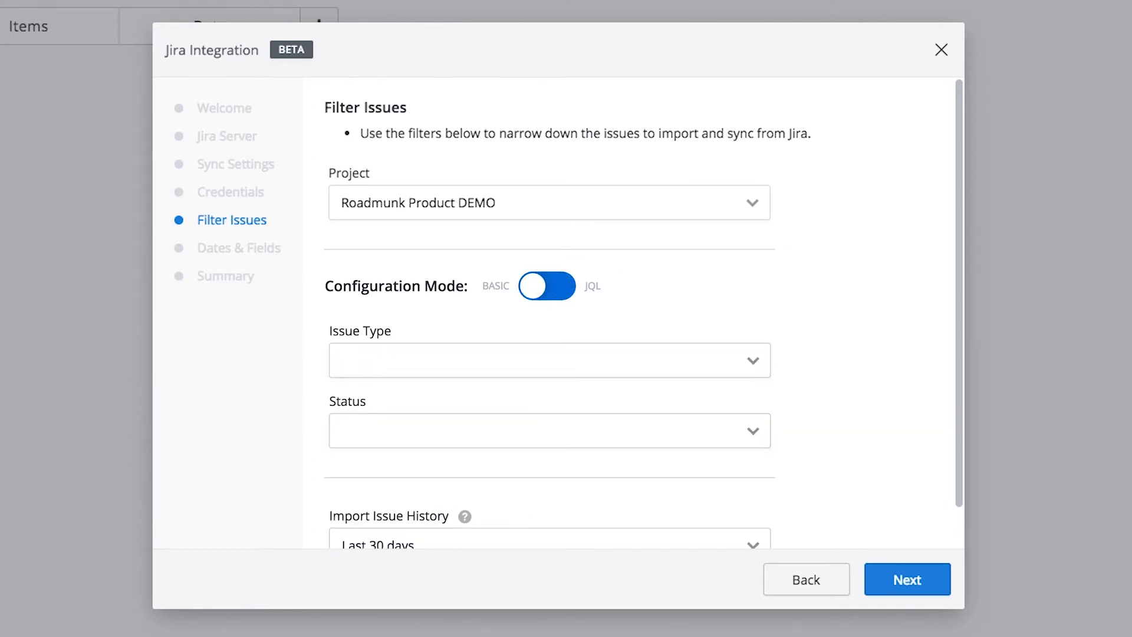
pyautogui.click(549, 360)
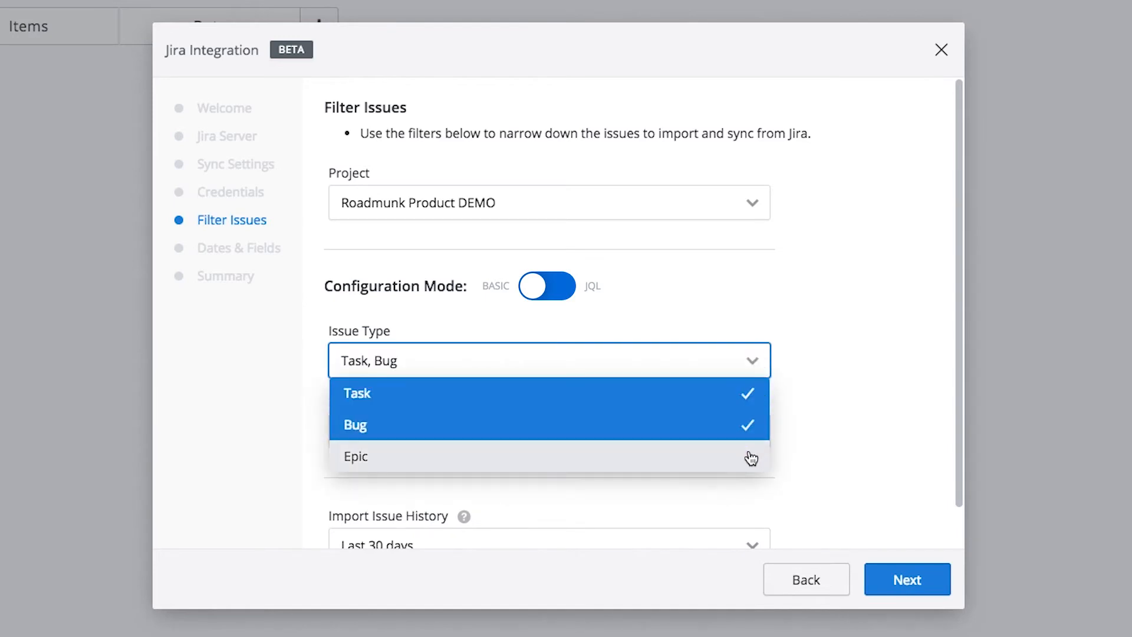
pyautogui.click(355, 456)
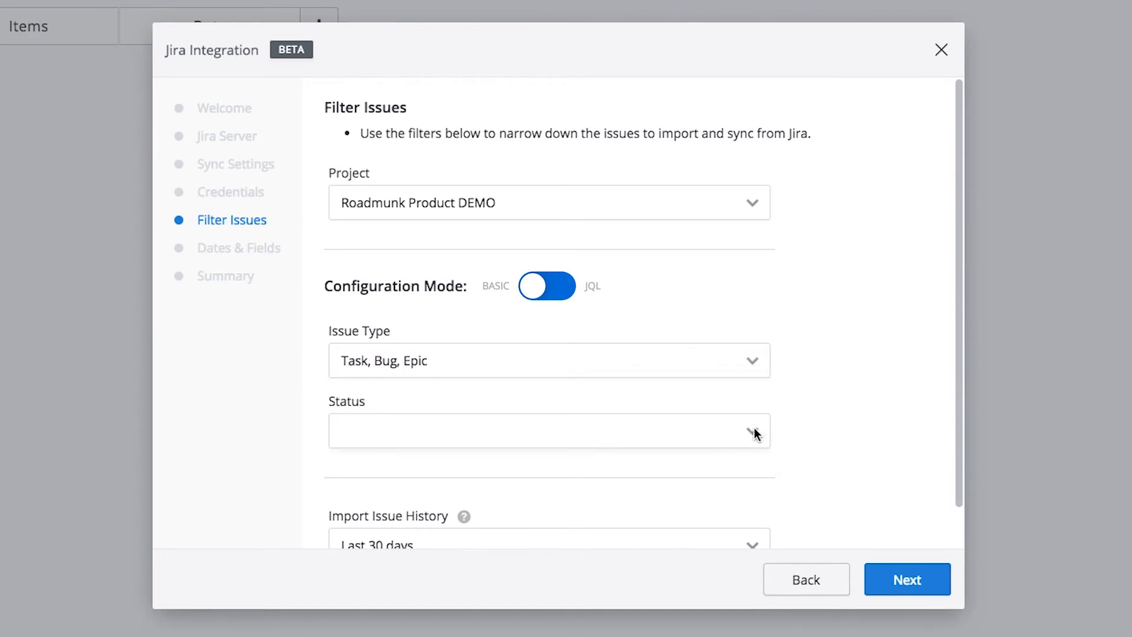
# Limit statuses to To Do, In Progress, Done and import the last 30 days of history.
pyautogui.click(549, 431)
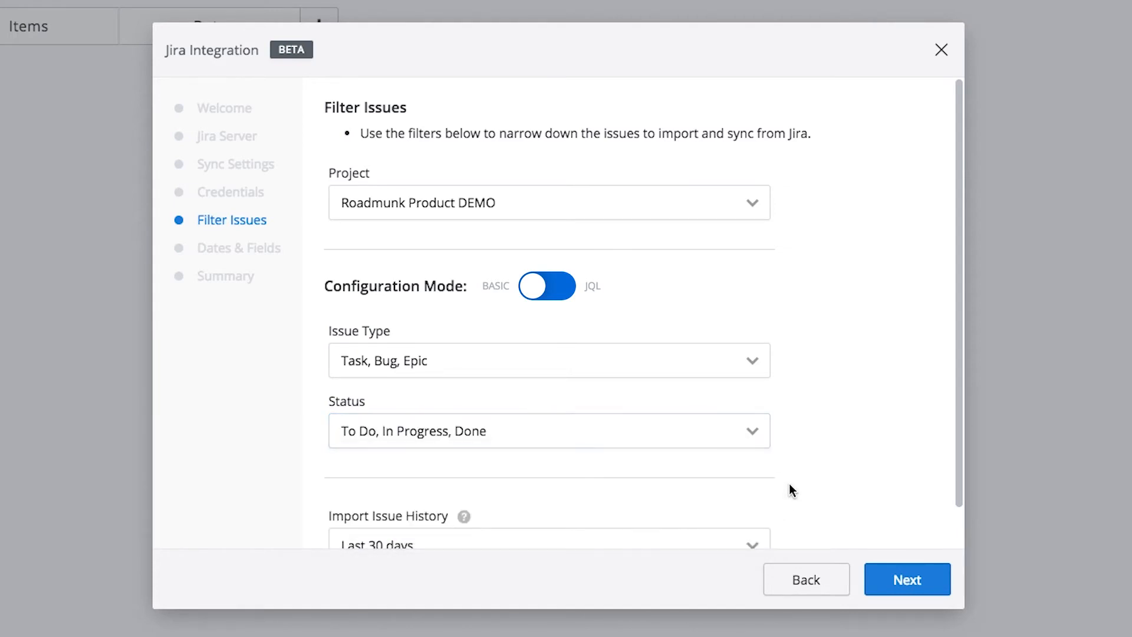
pyautogui.scroll(-3)
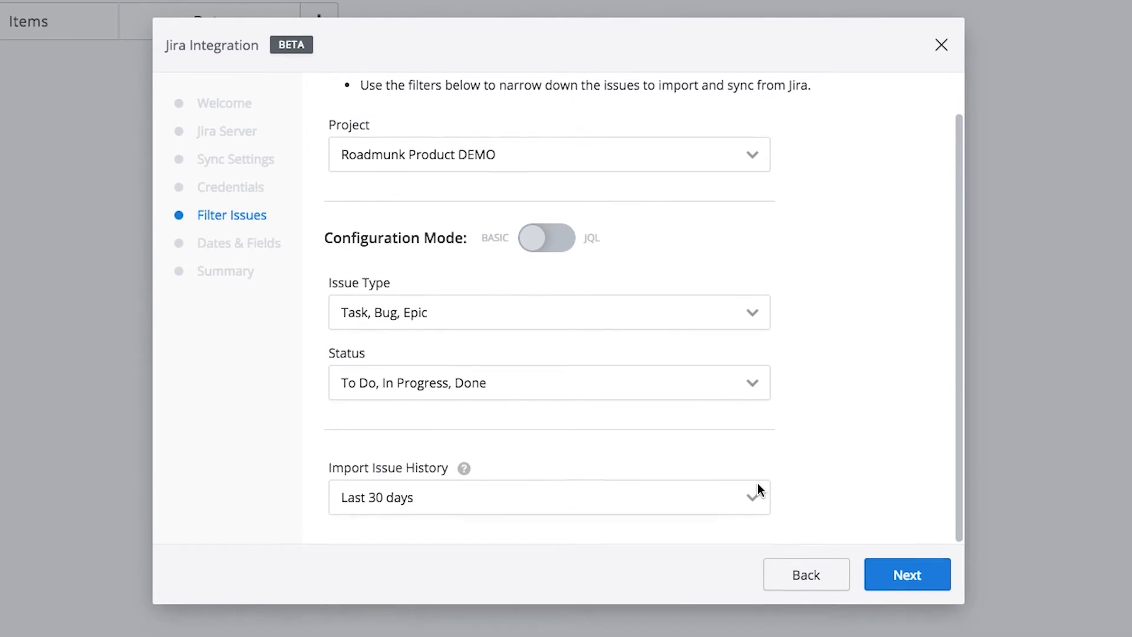
pyautogui.click(549, 496)
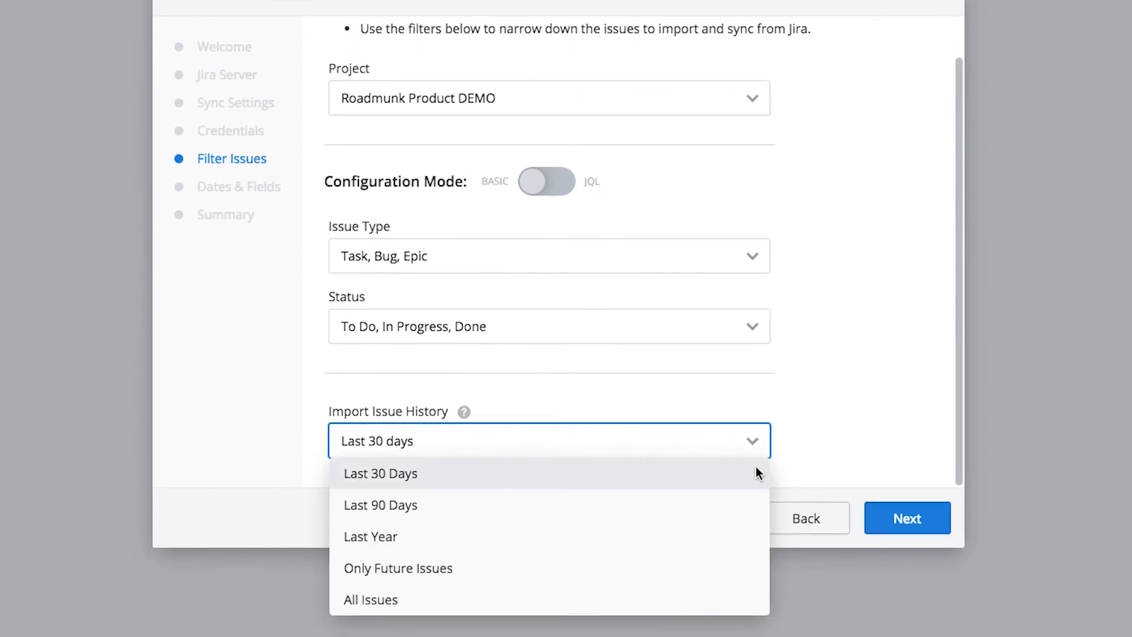
pyautogui.moveTo(753, 526)
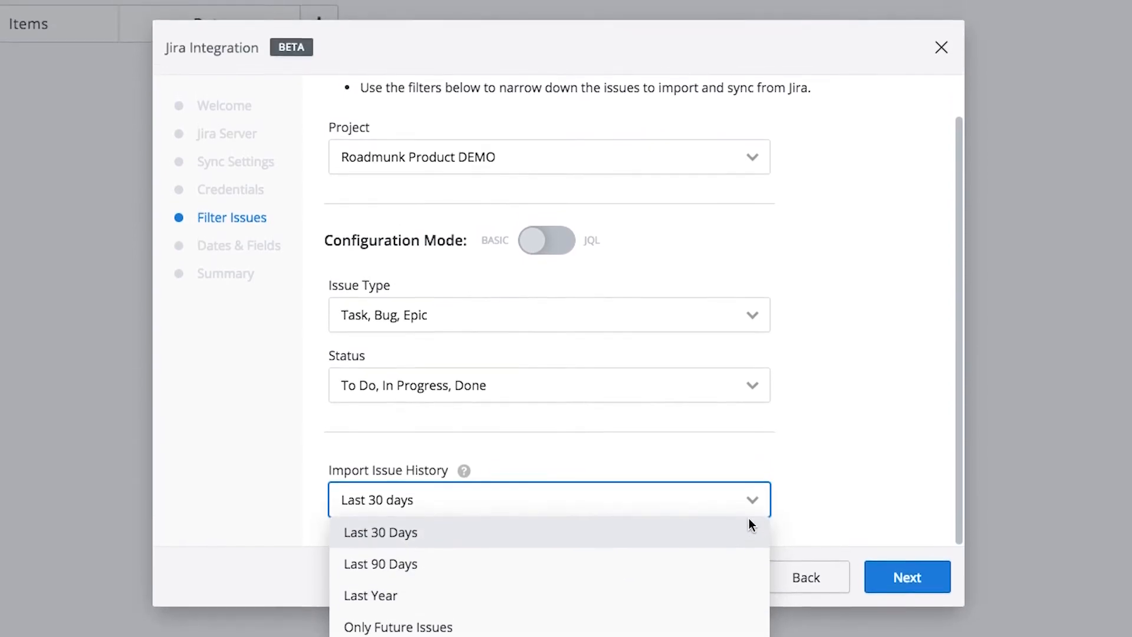
pyautogui.click(380, 532)
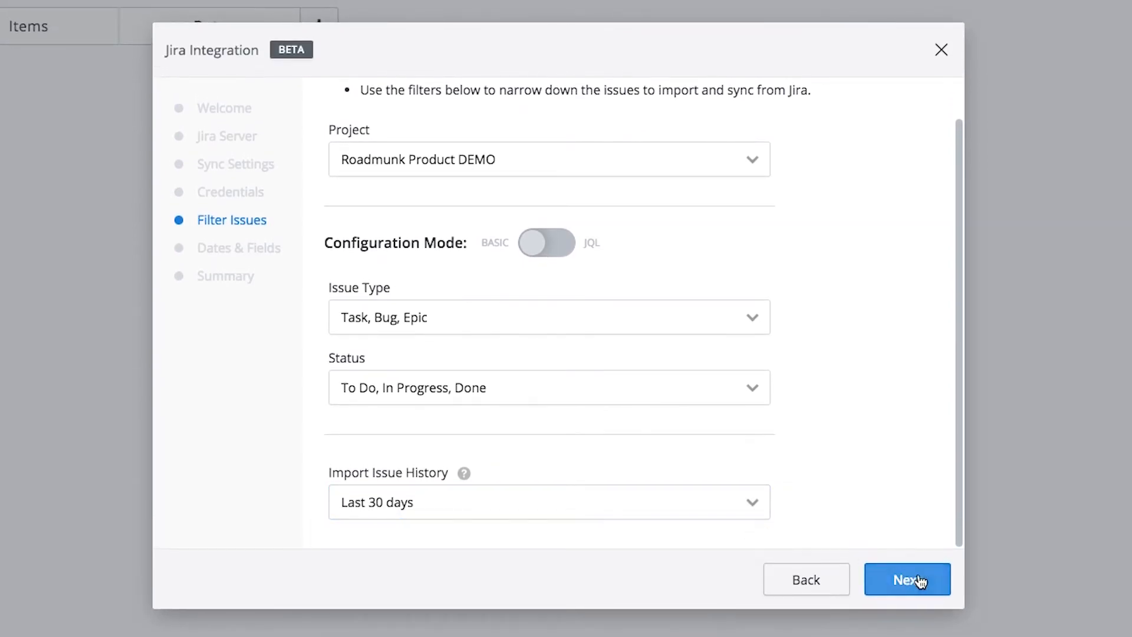
# Map Jira Start and End dates, sync Fix Version/s, Priority and Component/s, reach Summary.
pyautogui.click(907, 579)
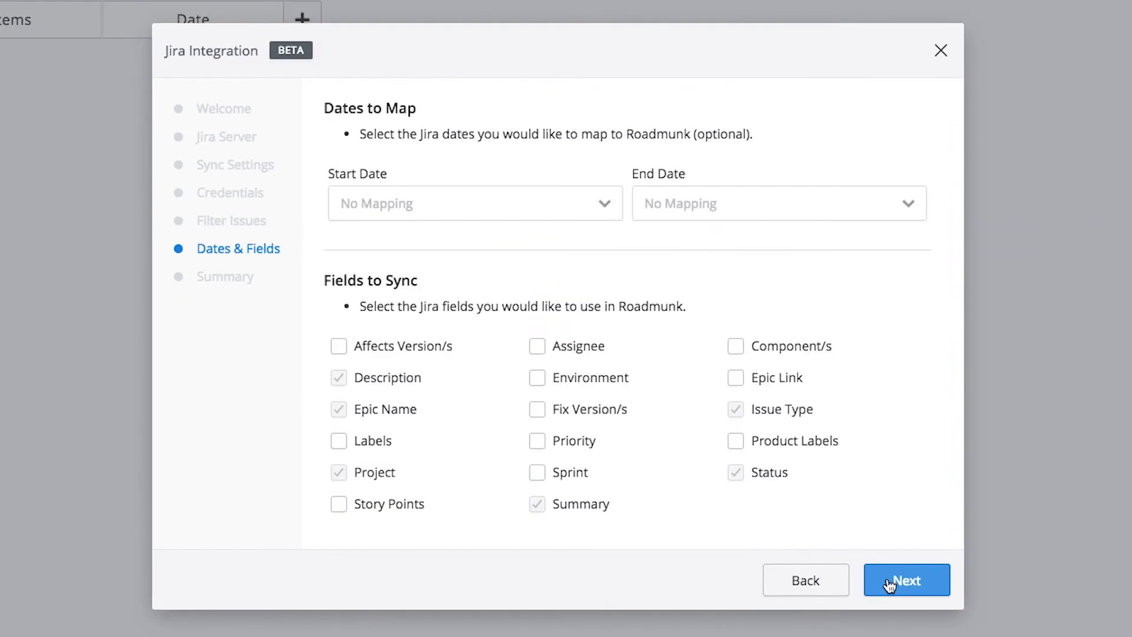
pyautogui.moveTo(589, 220)
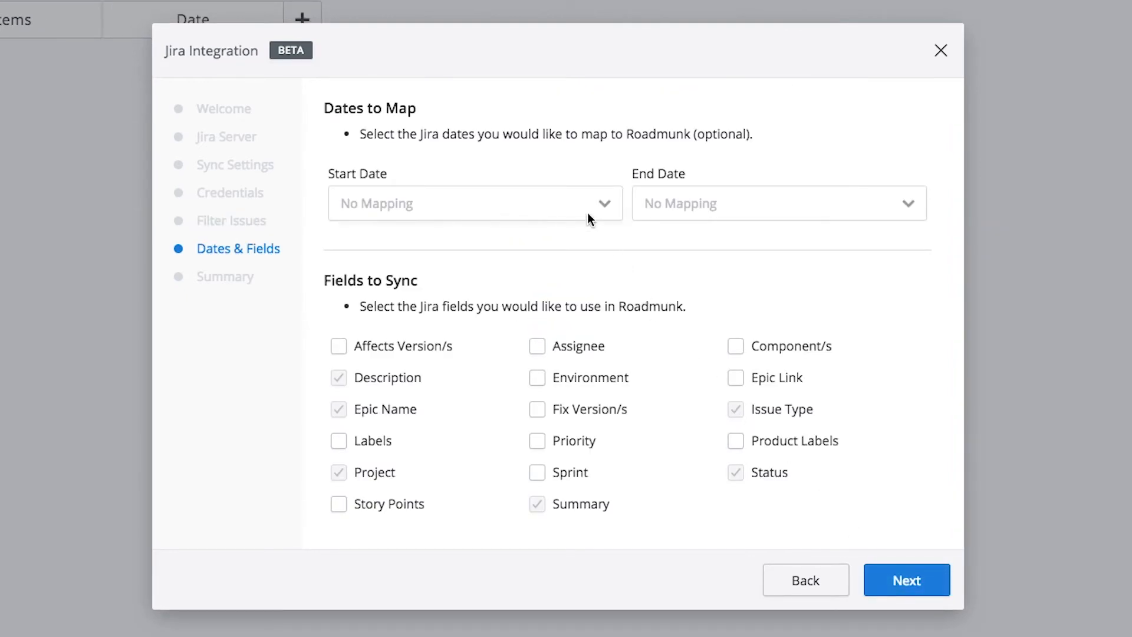
pyautogui.click(474, 203)
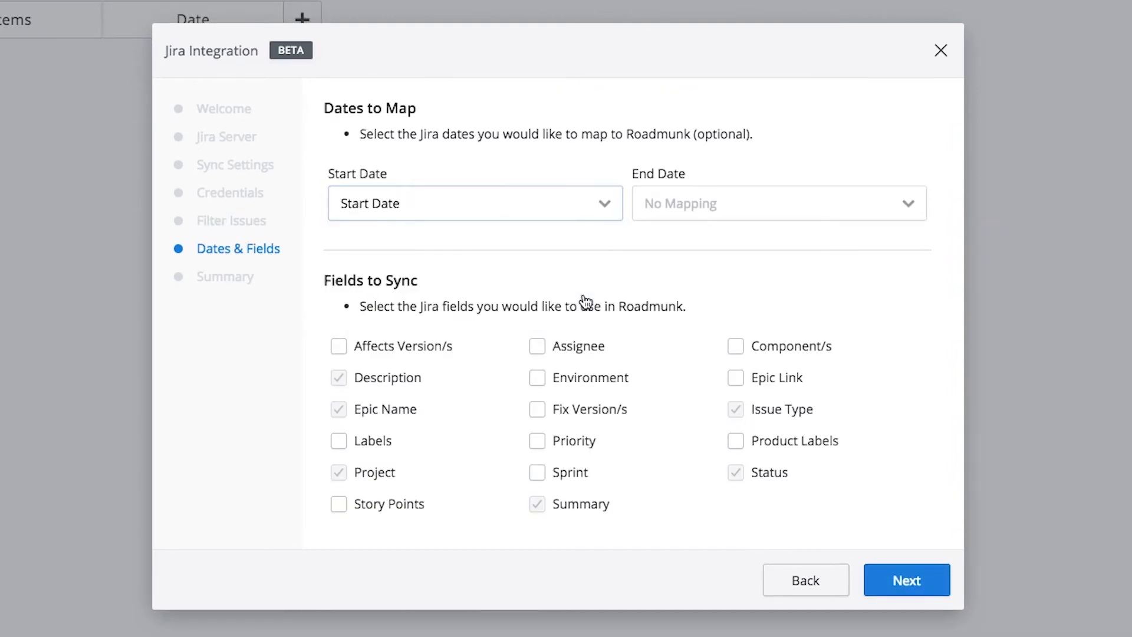
pyautogui.click(778, 203)
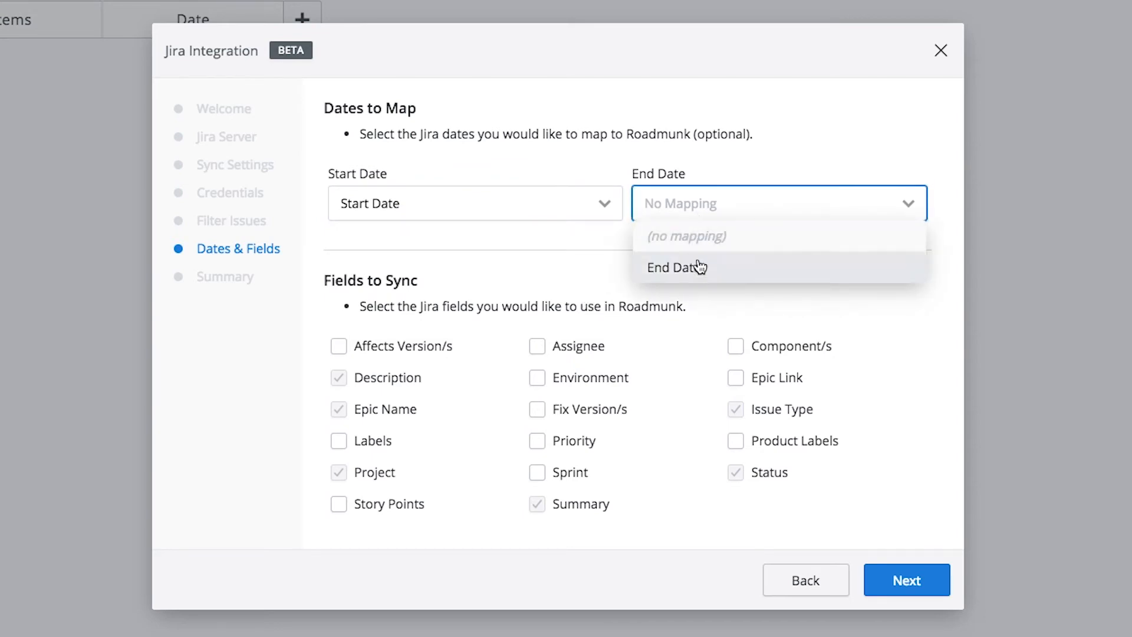
pyautogui.click(677, 268)
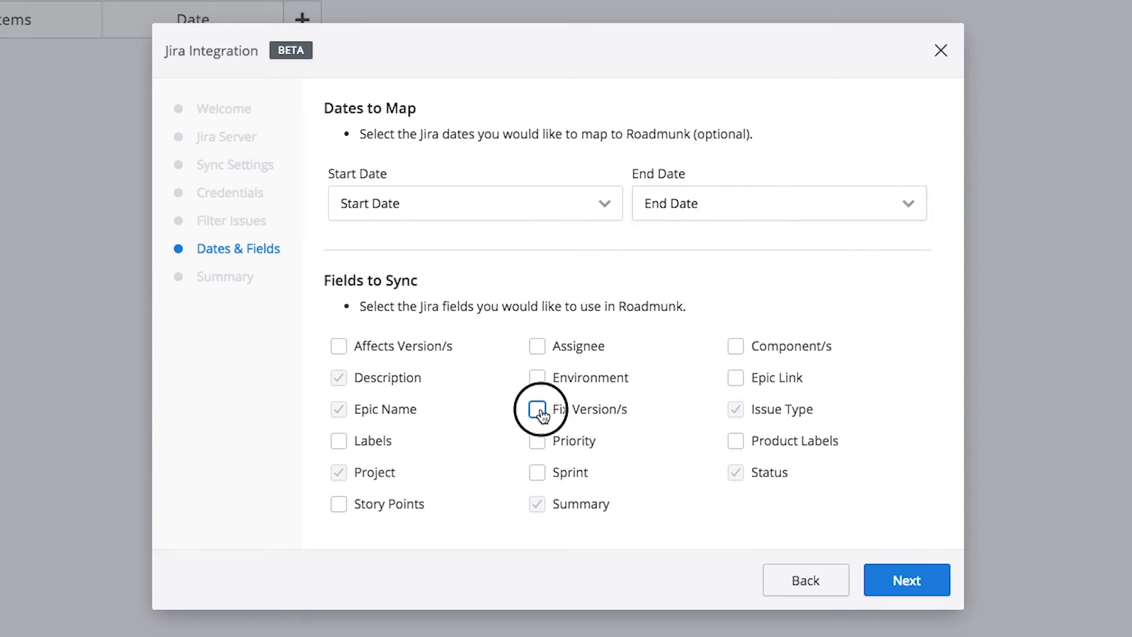
pyautogui.click(537, 409)
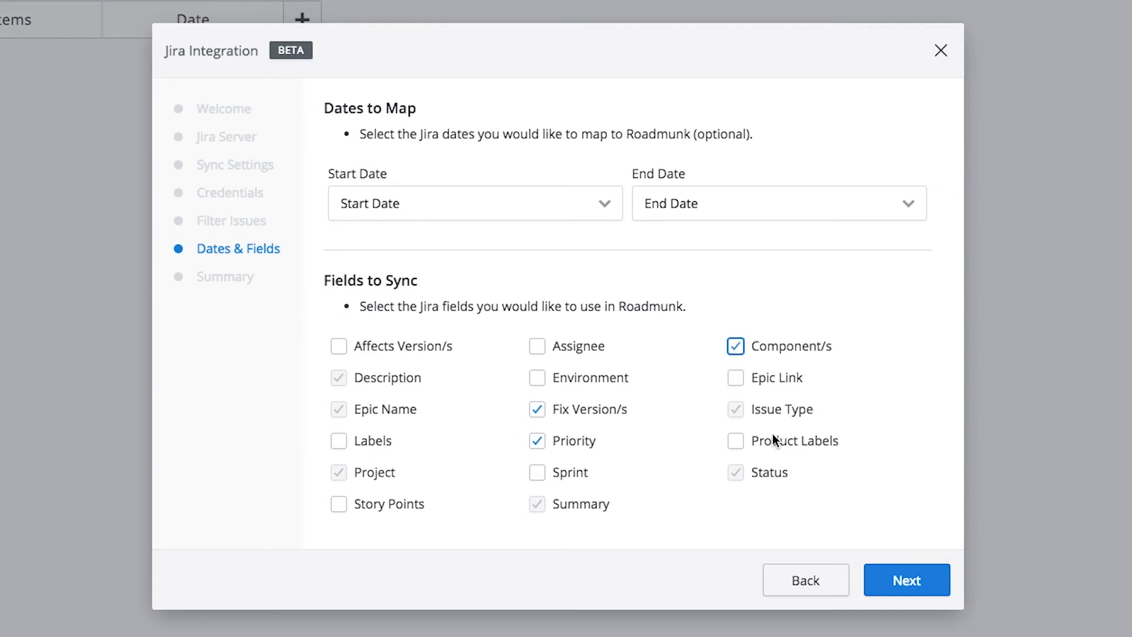
pyautogui.click(906, 580)
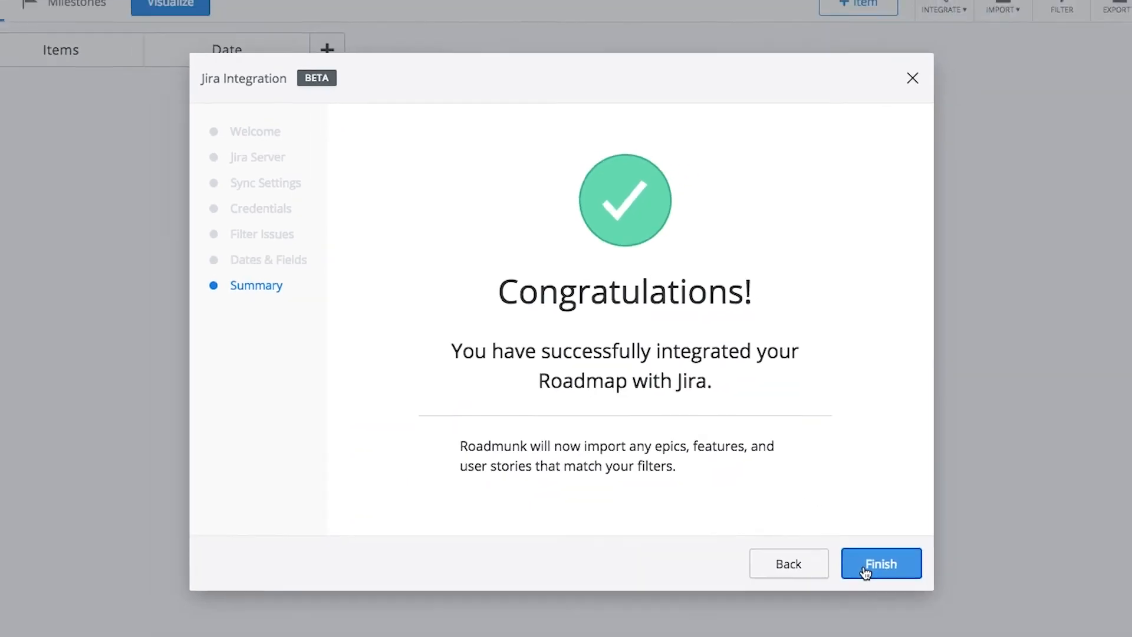
# Finish the wizard so the Items table fills with imported Jira tasks, epics and versions.
pyautogui.click(881, 564)
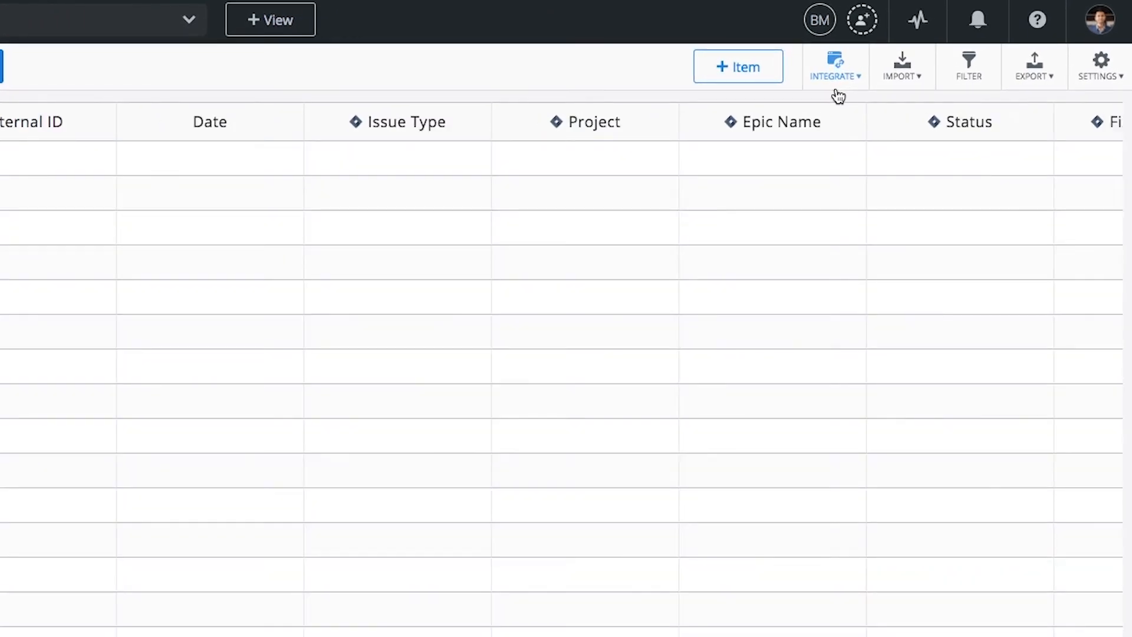
pyautogui.click(836, 67)
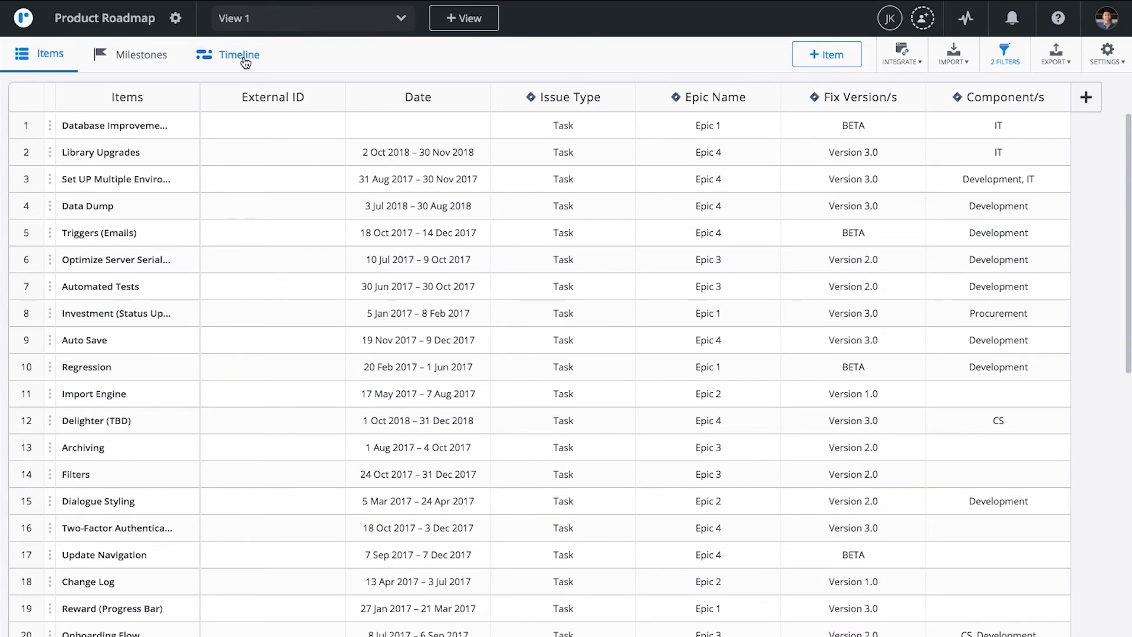
# Switch to the Timeline view and open the + Item panel for a new item.
pyautogui.click(239, 54)
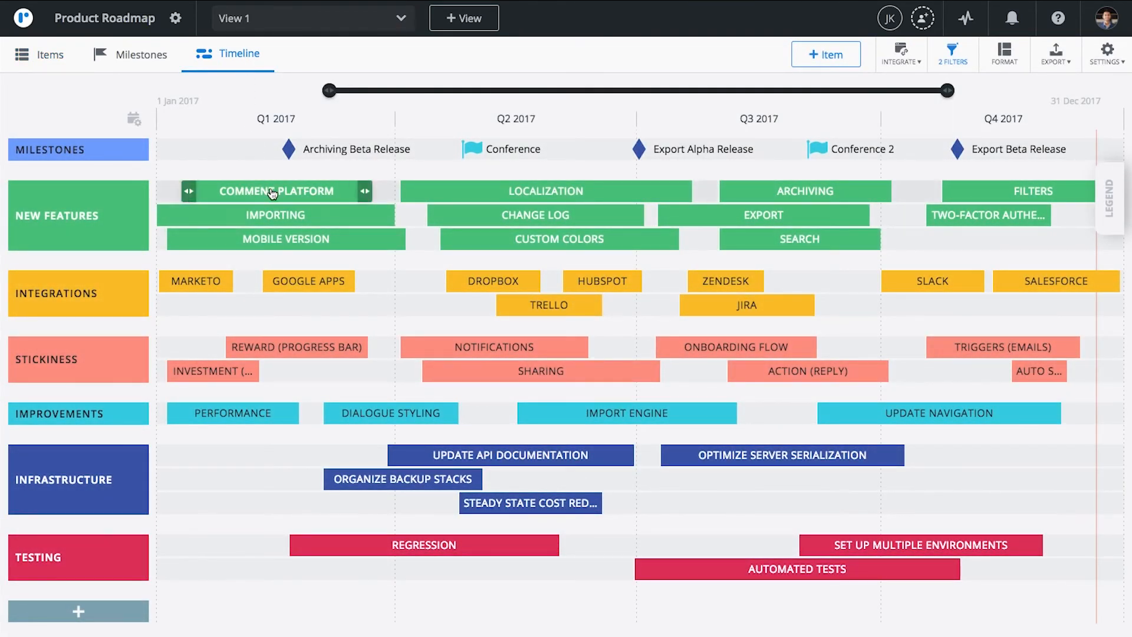
pyautogui.moveTo(274, 191)
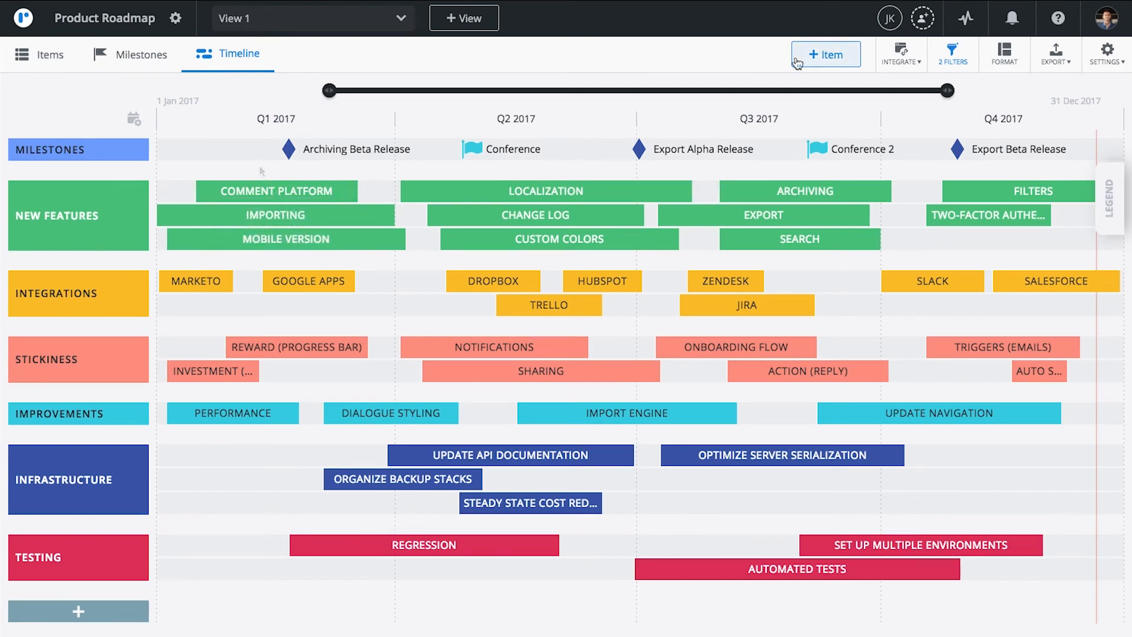
pyautogui.click(825, 53)
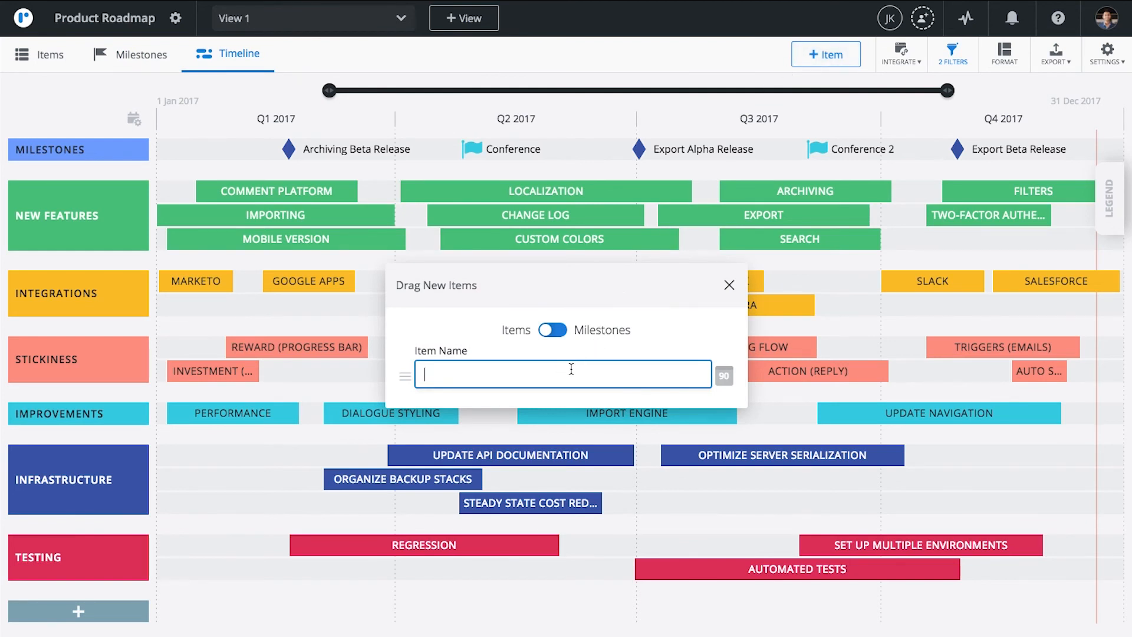
# Create 'New Integration' in the Integrations row and push it to Jira as RDEMO-46.
pyautogui.write('New Integration')
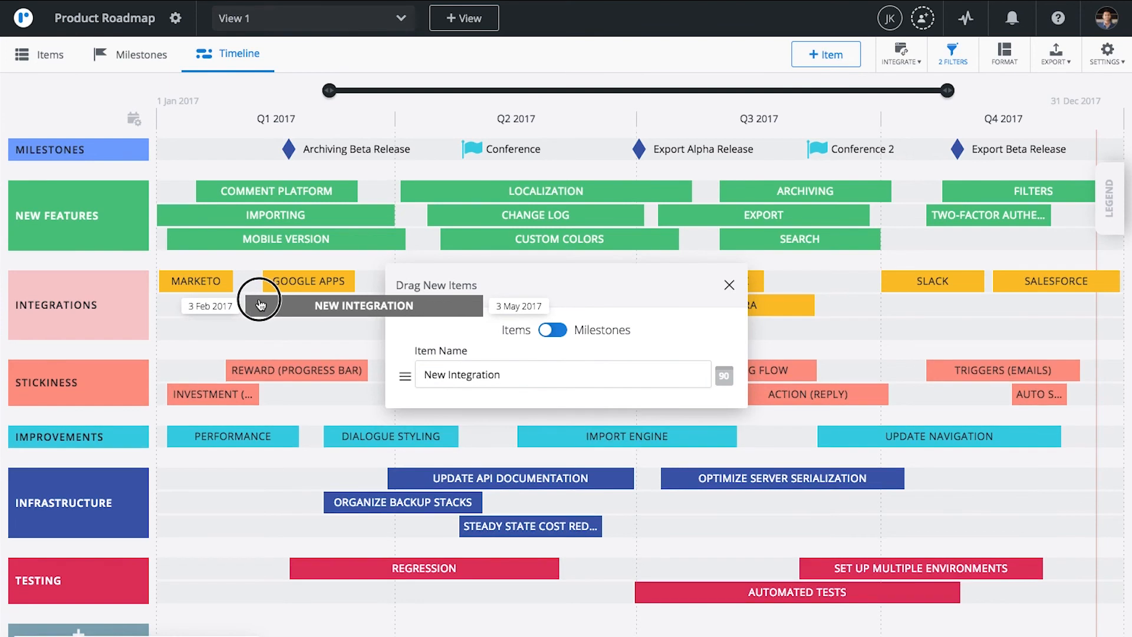
pyautogui.click(729, 285)
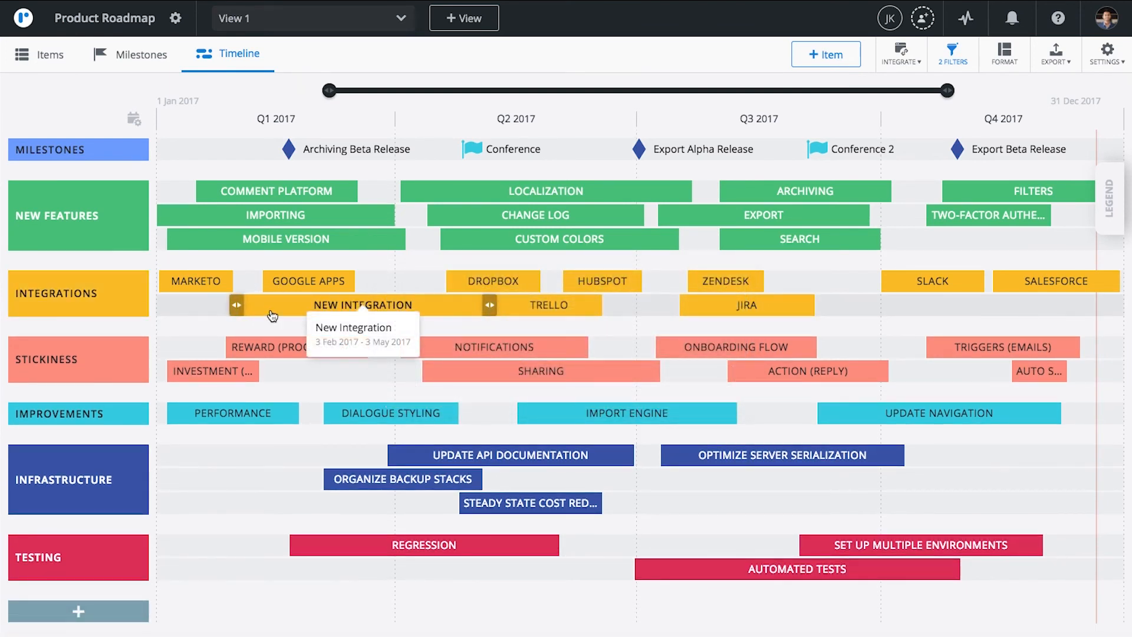
pyautogui.click(364, 304)
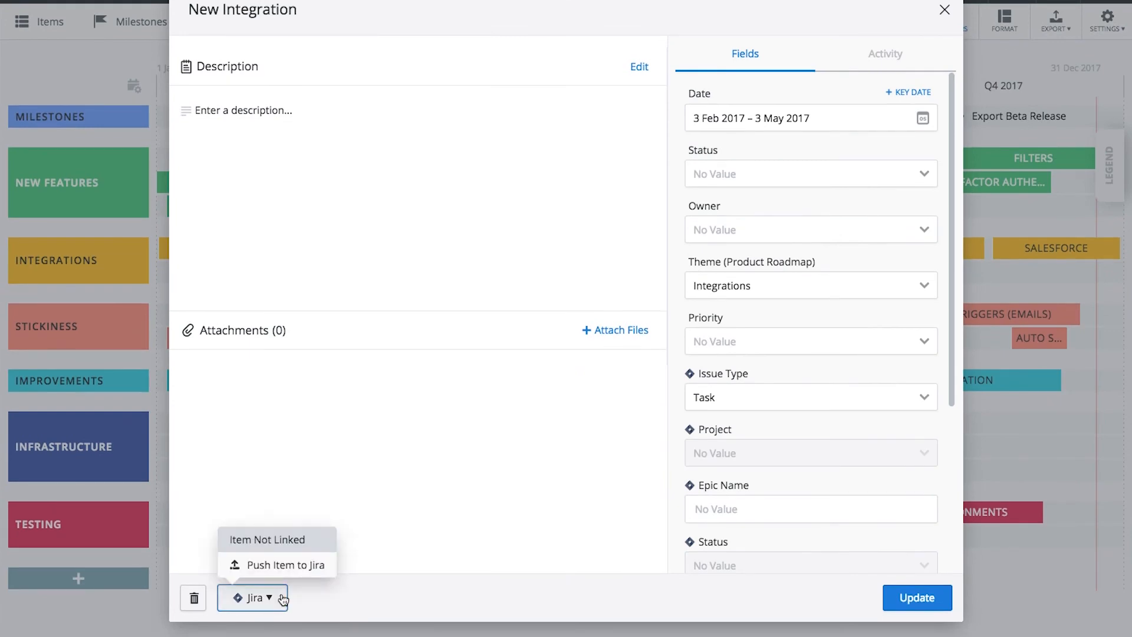
pyautogui.click(276, 565)
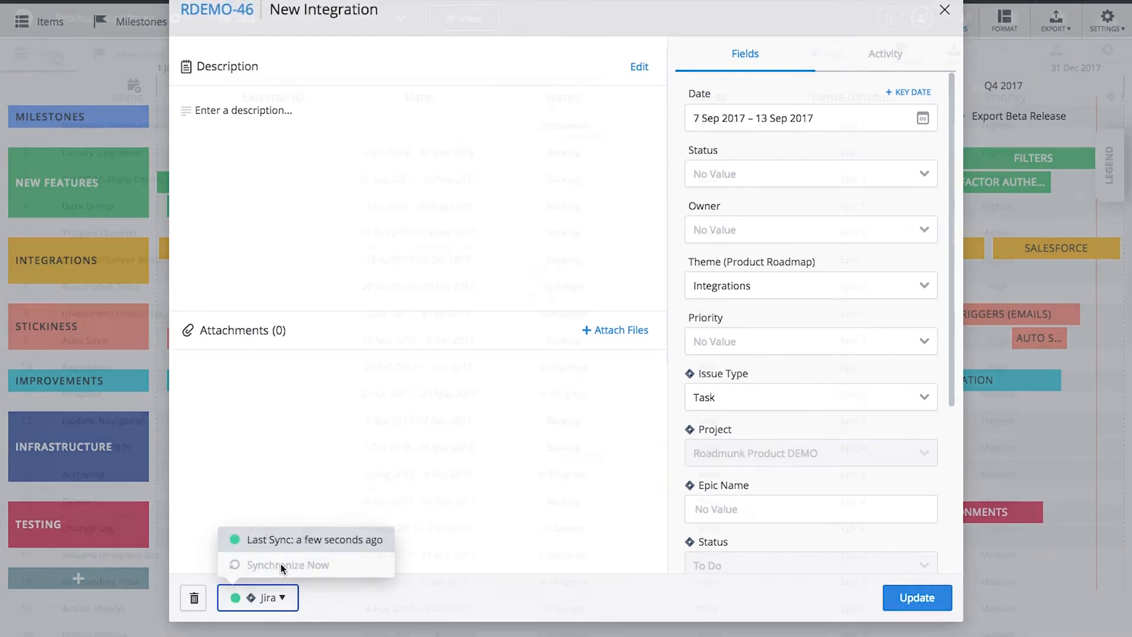
pyautogui.click(945, 10)
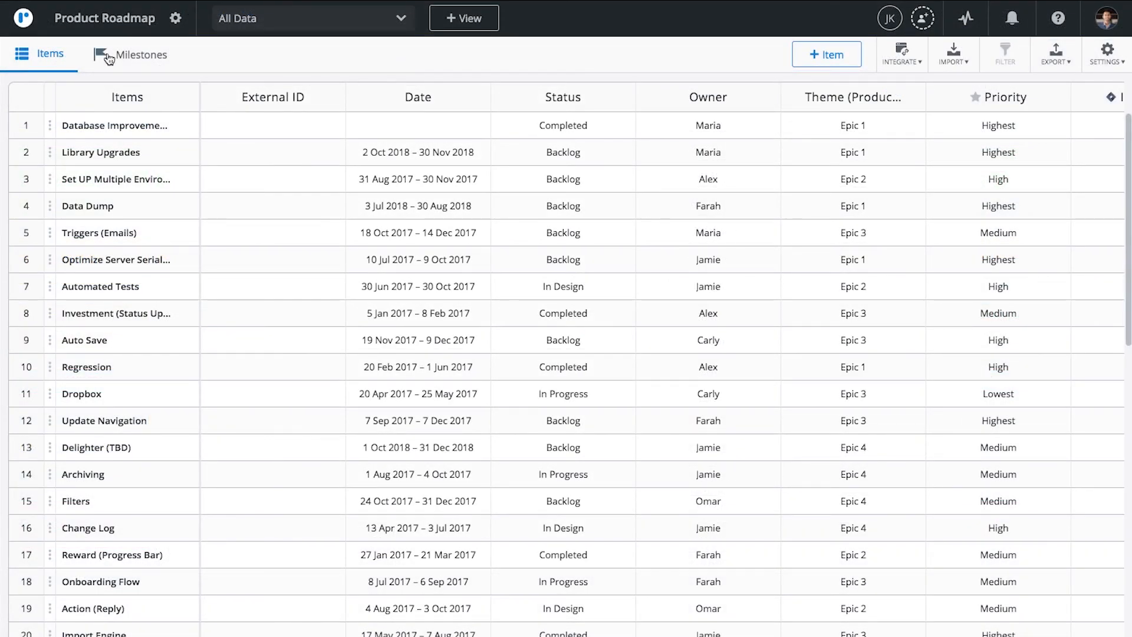
# Switch to the saved Swimlane: By Status view, showing New Integration under Epic 5, High.
pyautogui.click(312, 19)
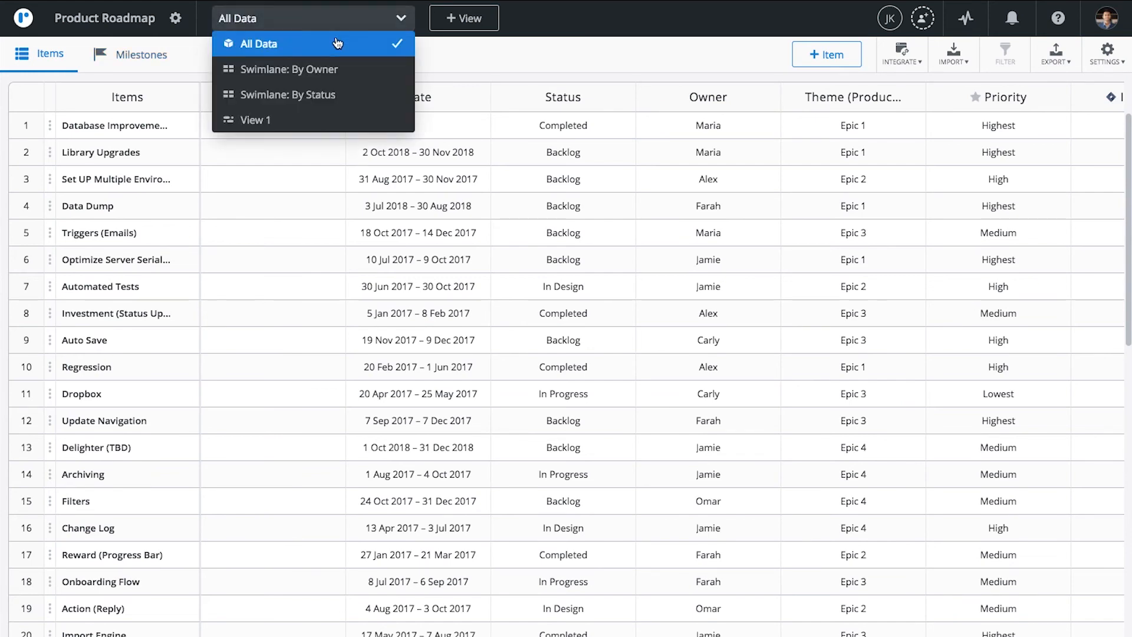
pyautogui.click(289, 94)
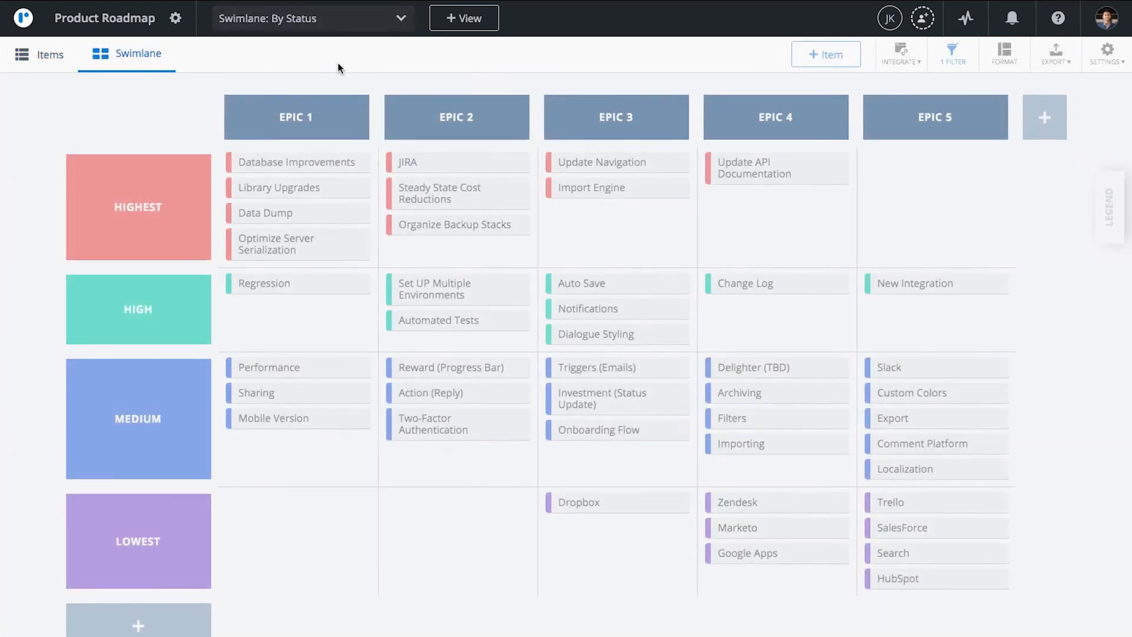